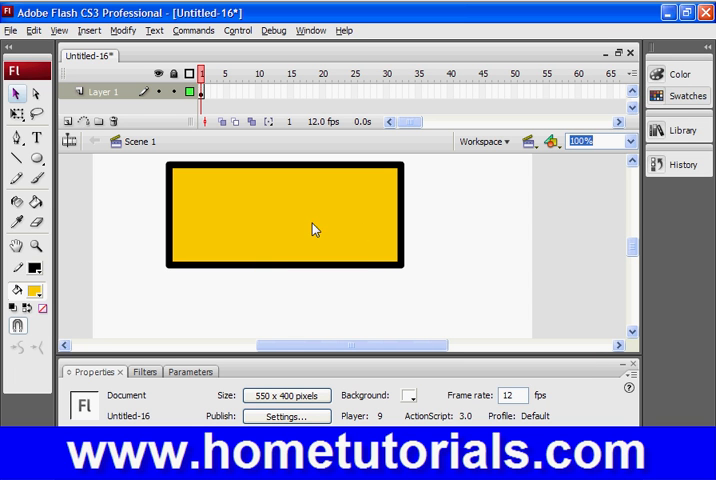
mouse_move(350, 243)
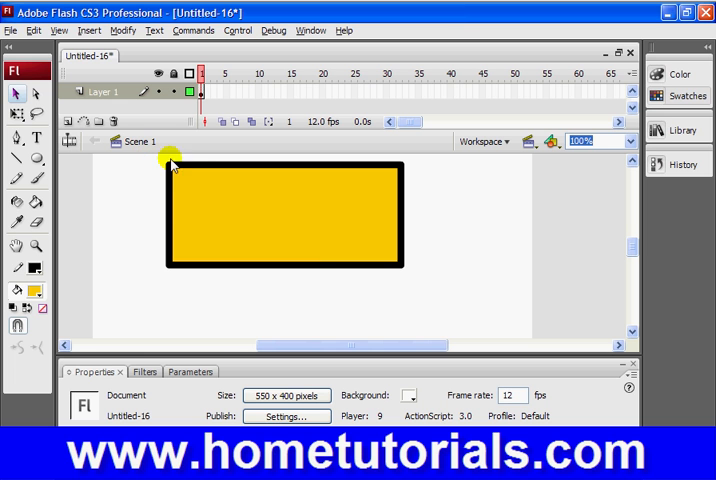
mouse_move(210, 163)
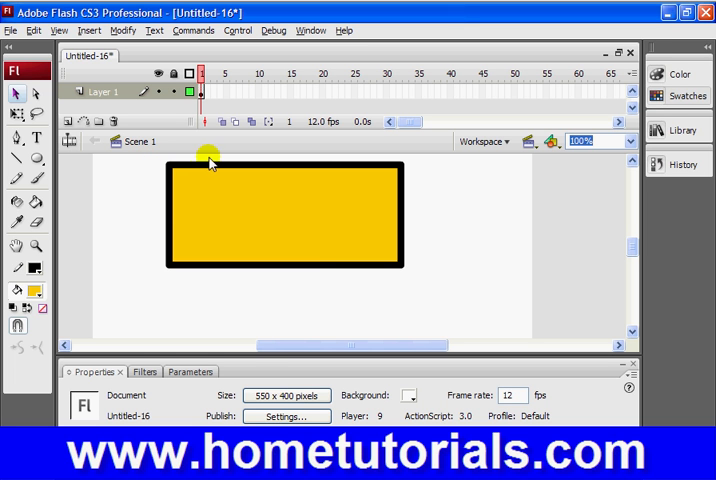
mouse_move(318, 263)
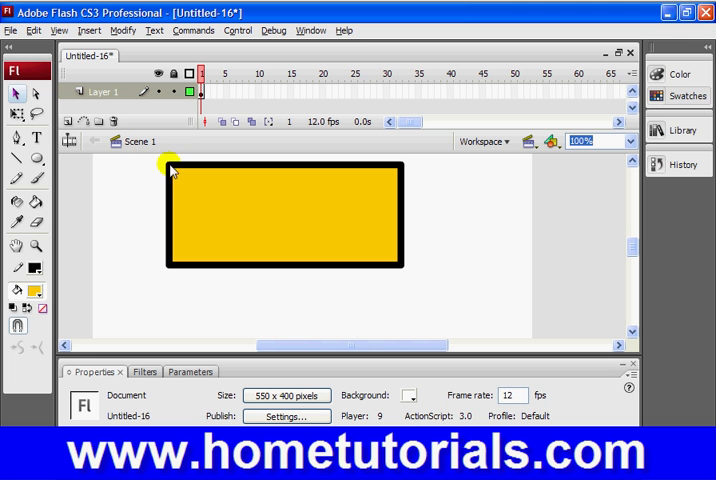
mouse_move(38, 120)
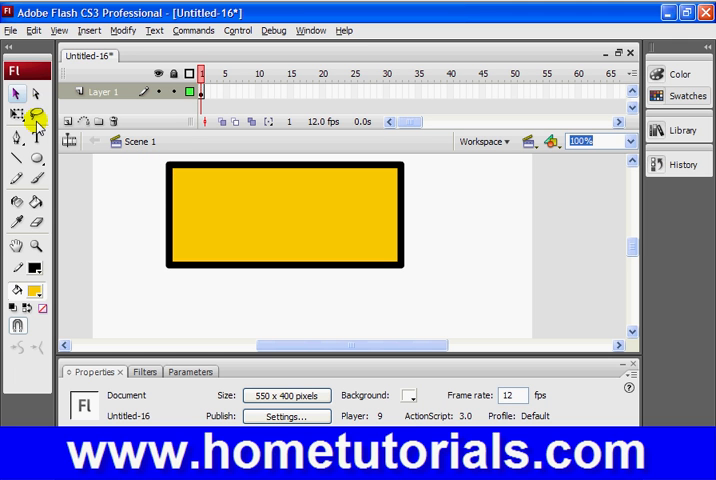
mouse_move(163, 167)
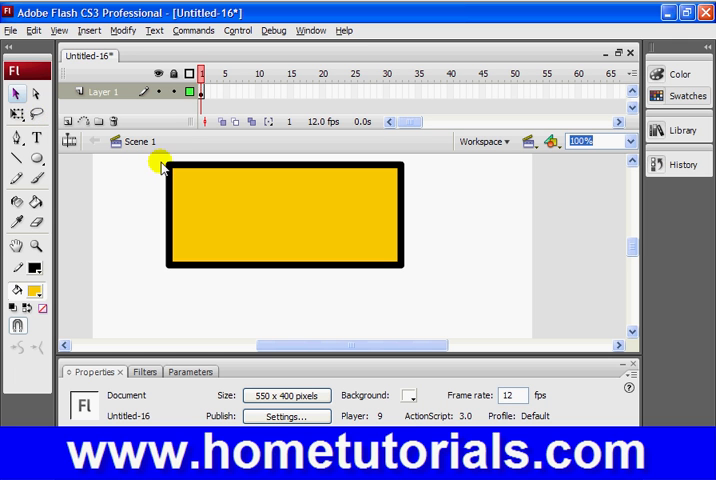
mouse_move(275, 205)
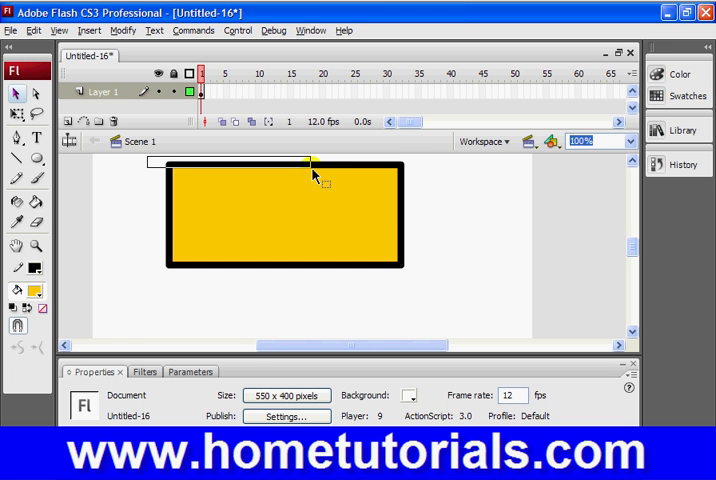
- Change the yellow rectangle's border cap style from round to none, then deselect it
click(285, 215)
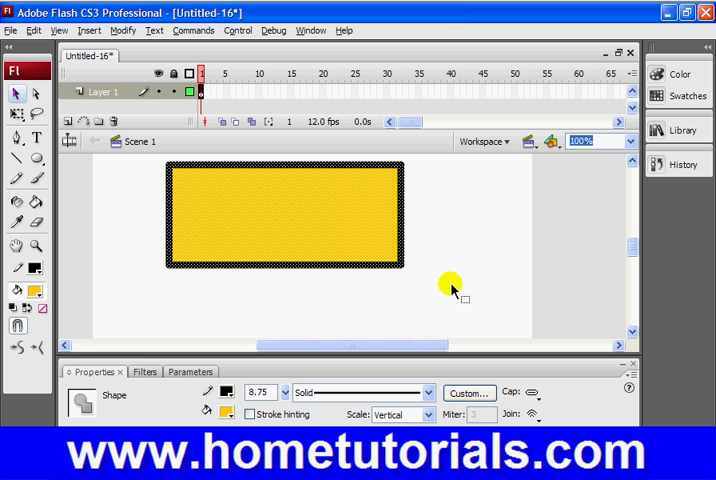
mouse_move(453, 289)
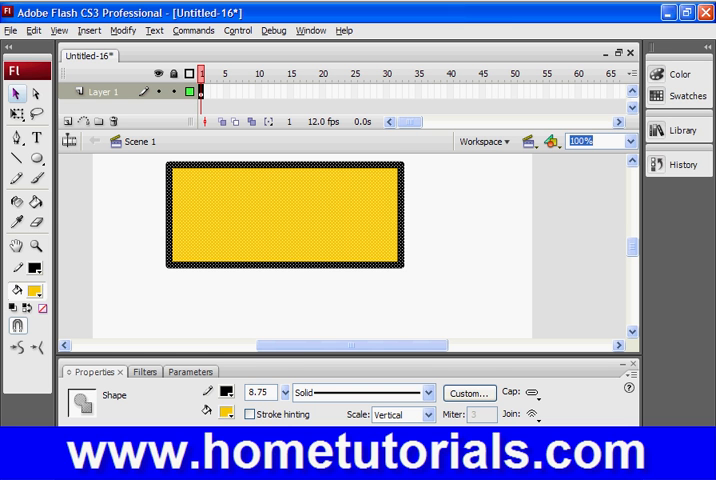
click(535, 393)
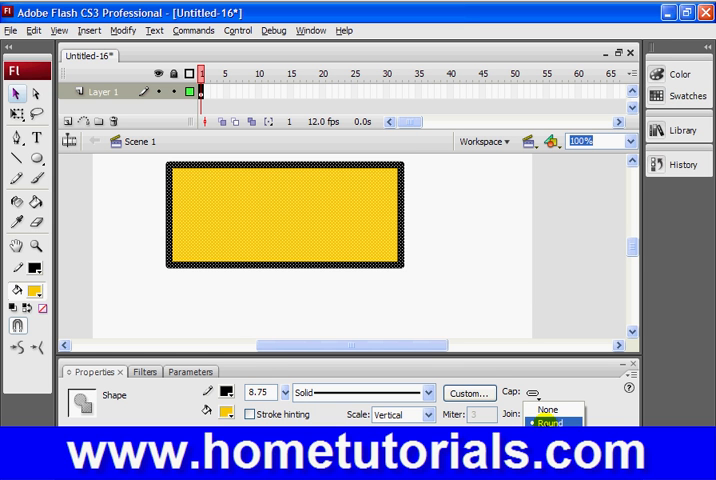
click(553, 423)
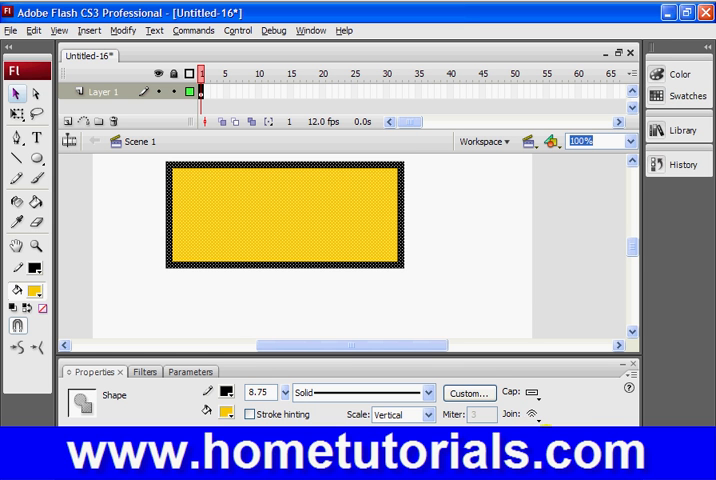
mouse_move(513, 253)
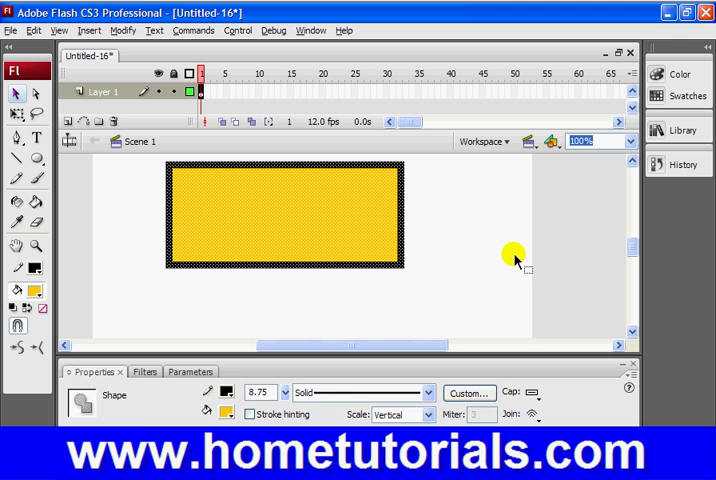
click(475, 207)
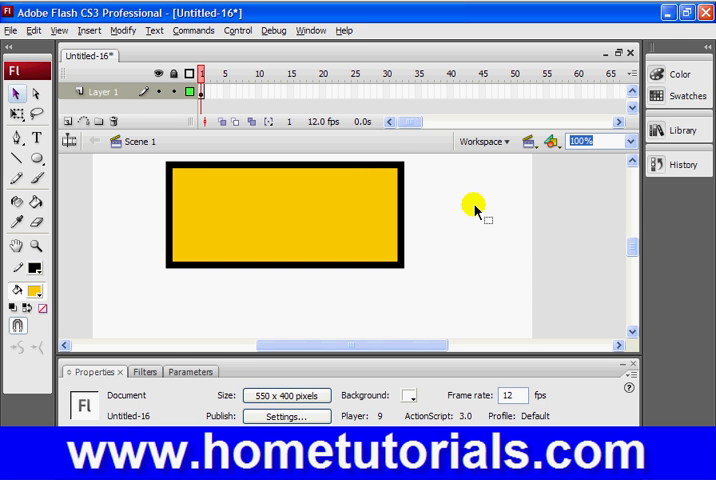
mouse_move(420, 250)
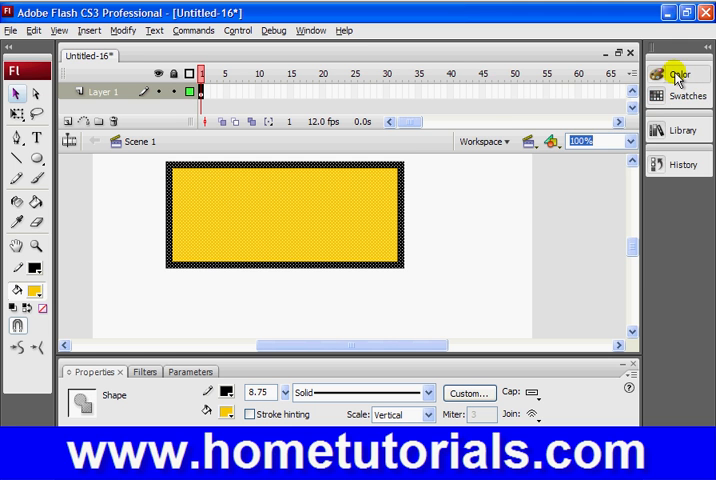
- In the Color panel, lower the rectangle's yellow fill alpha to 44%
click(679, 74)
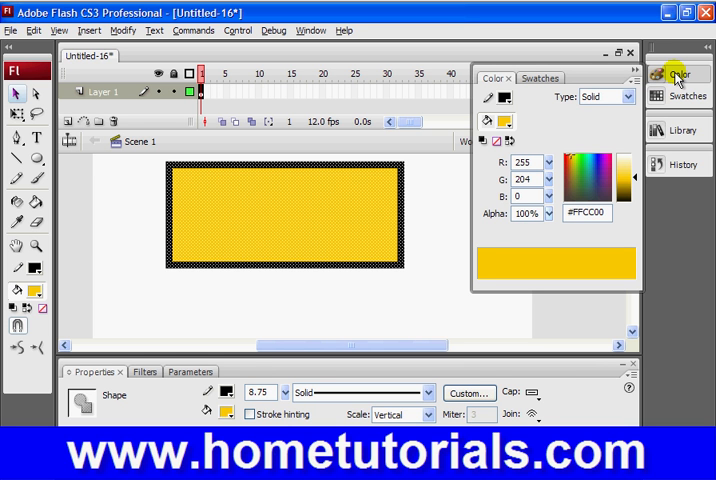
mouse_move(488, 220)
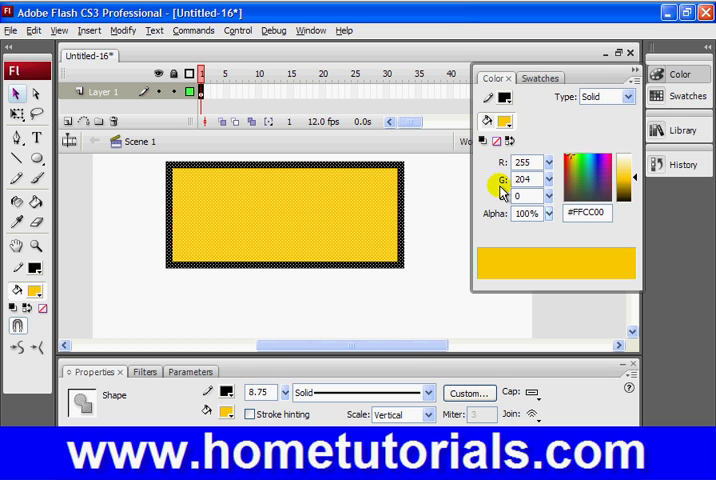
mouse_move(490, 224)
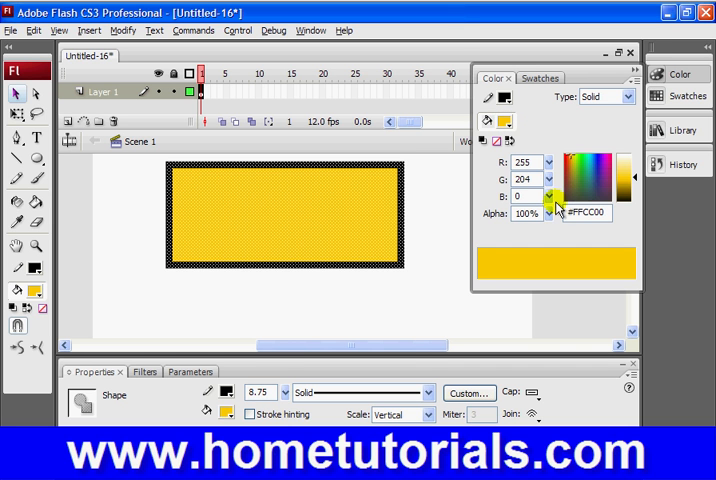
click(548, 213)
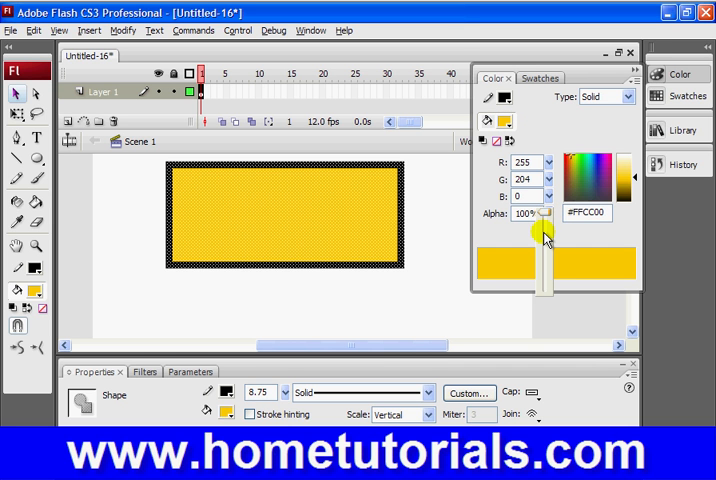
drag(545, 225, 545, 235)
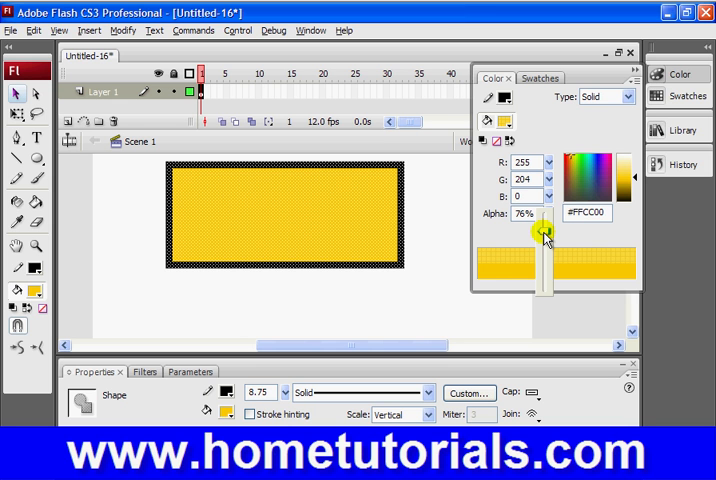
mouse_move(618, 278)
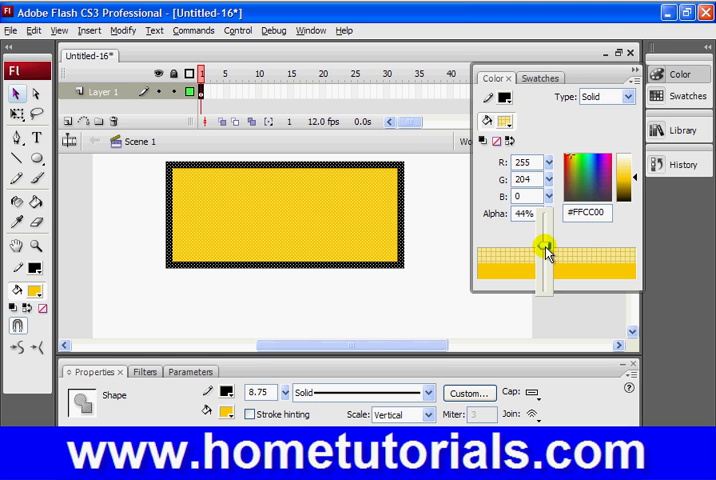
drag(543, 245, 520, 238)
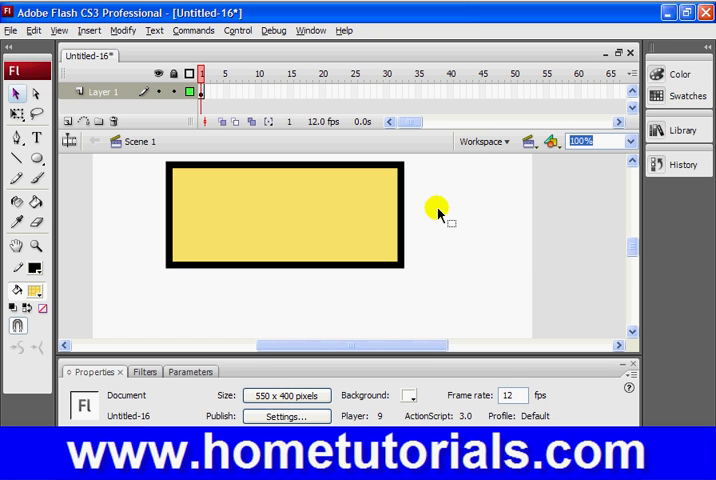
mouse_move(335, 238)
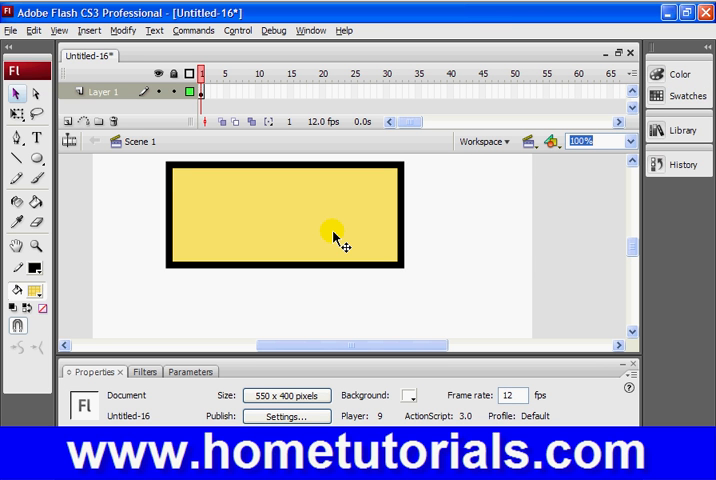
mouse_move(153, 287)
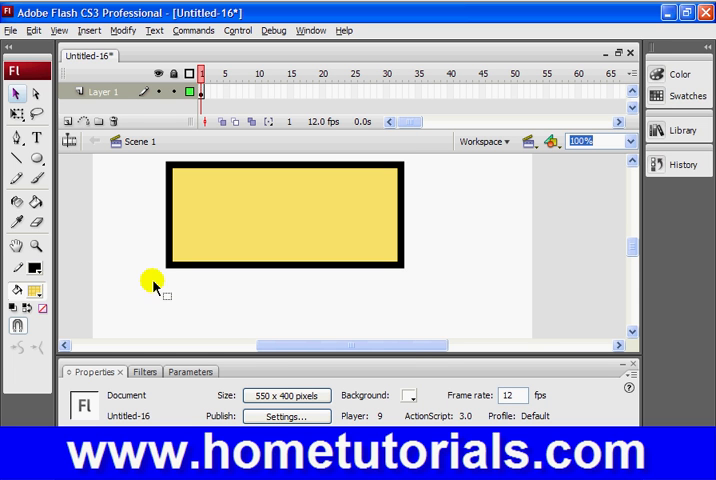
mouse_move(35, 293)
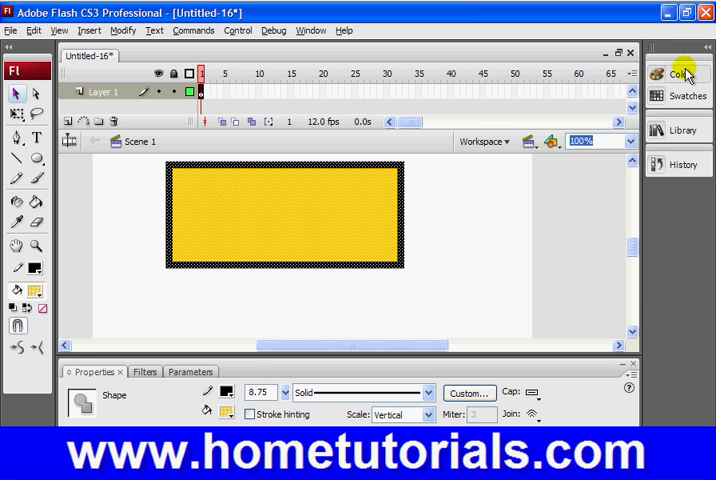
- Set the rectangle's fill type to None in the Color panel
click(674, 74)
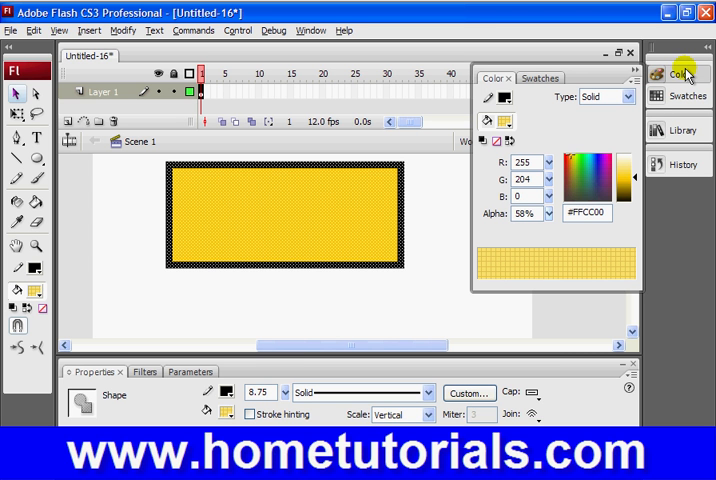
mouse_move(497, 170)
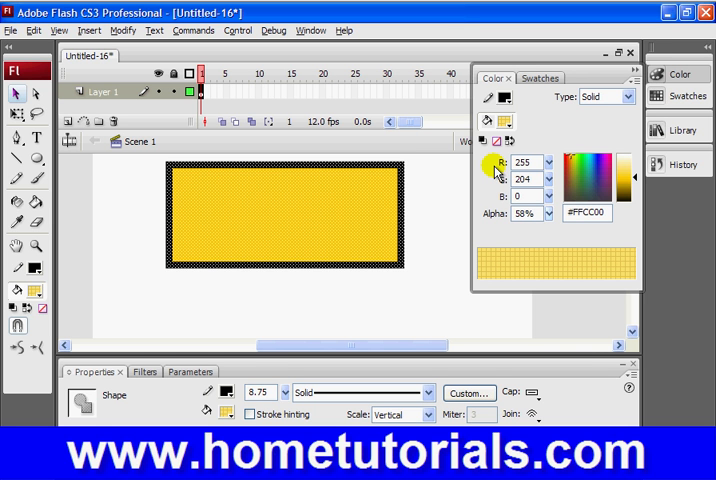
mouse_move(218, 288)
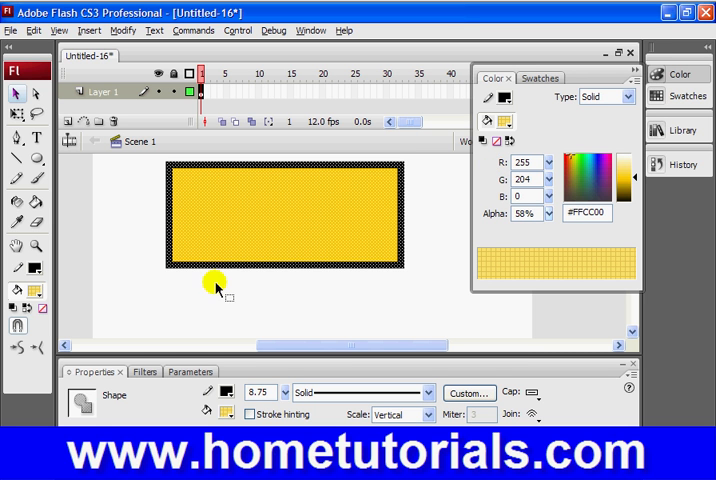
mouse_move(372, 247)
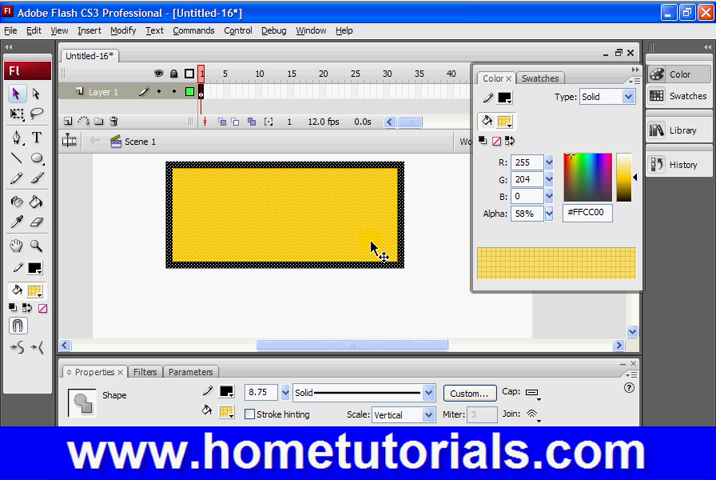
mouse_move(410, 217)
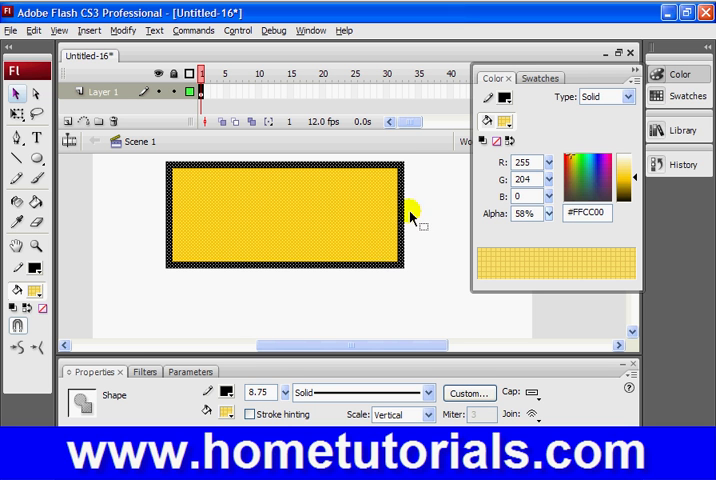
click(628, 96)
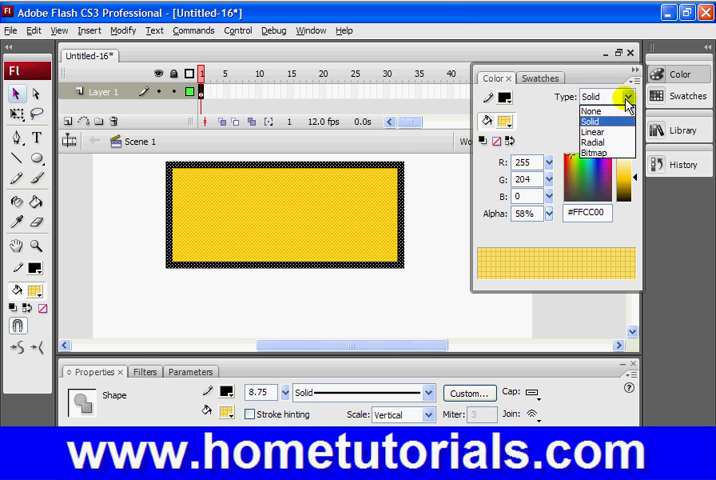
mouse_move(591, 110)
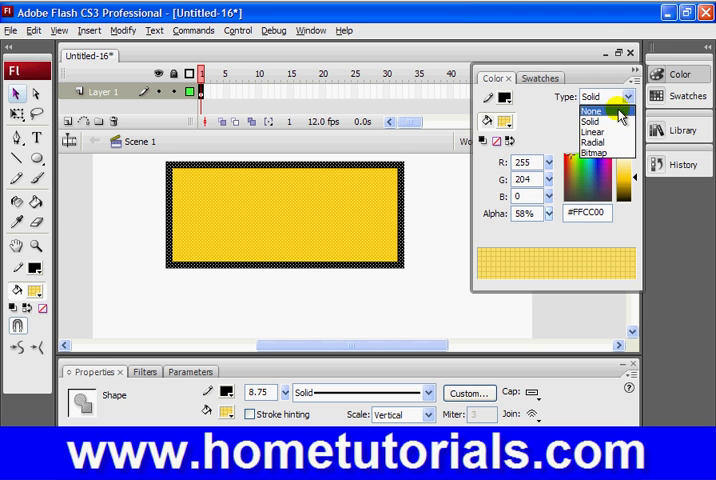
click(592, 110)
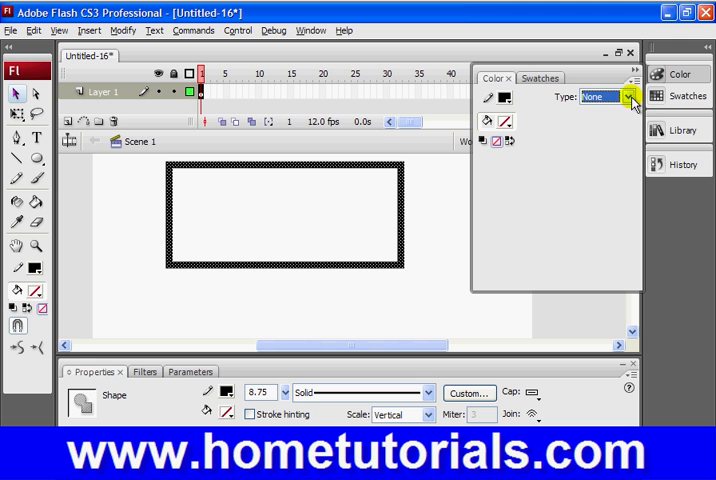
click(629, 96)
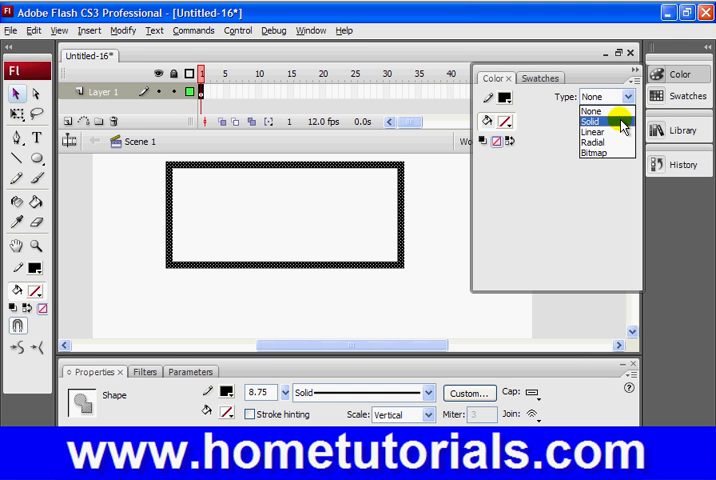
mouse_move(595, 143)
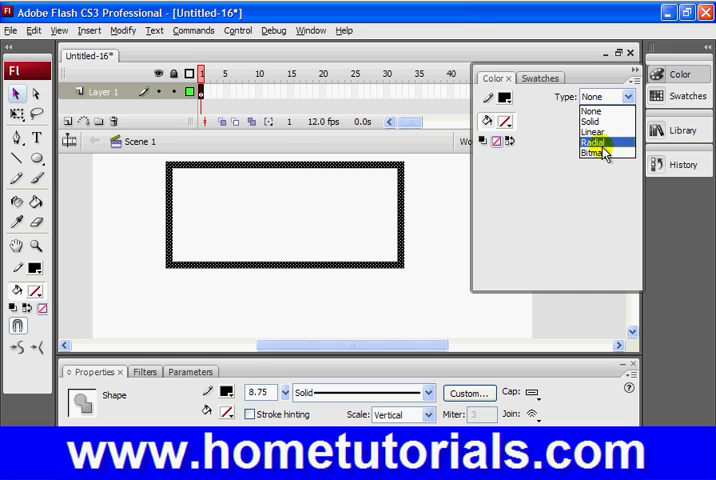
mouse_move(604, 156)
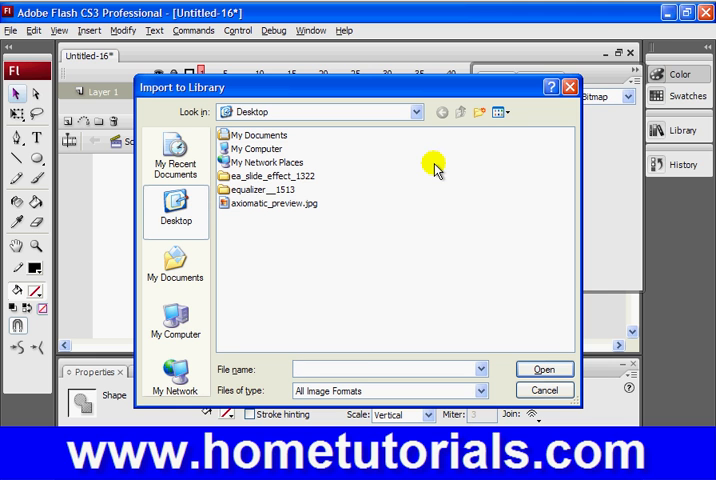
- Import axiomatic_preview.jpg from the Desktop into the library
click(273, 203)
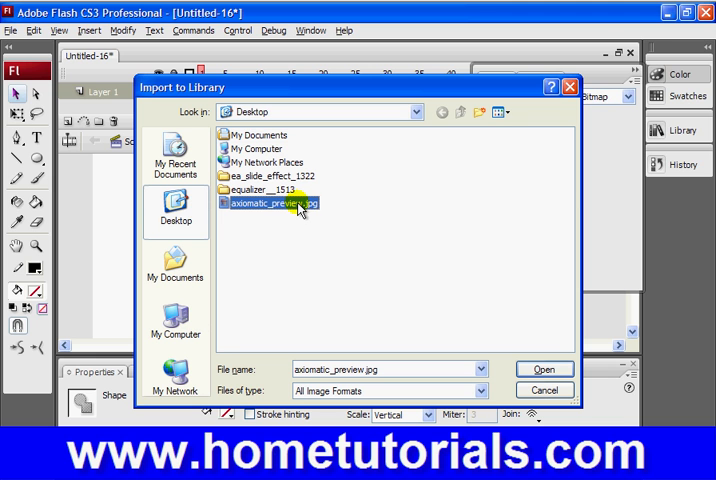
mouse_move(342, 246)
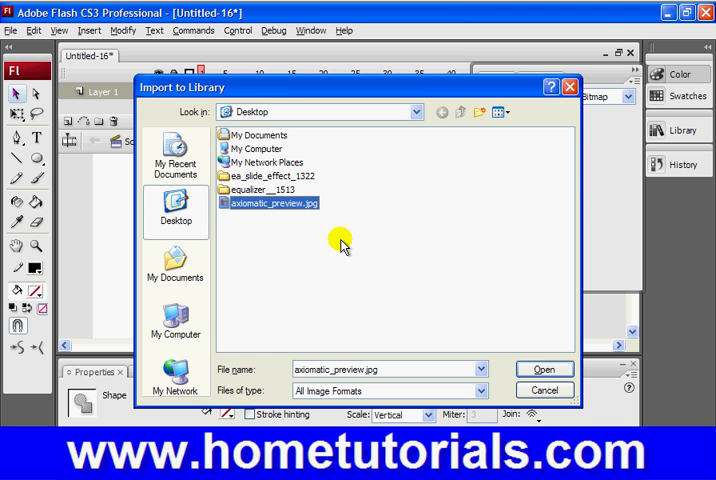
mouse_move(285, 208)
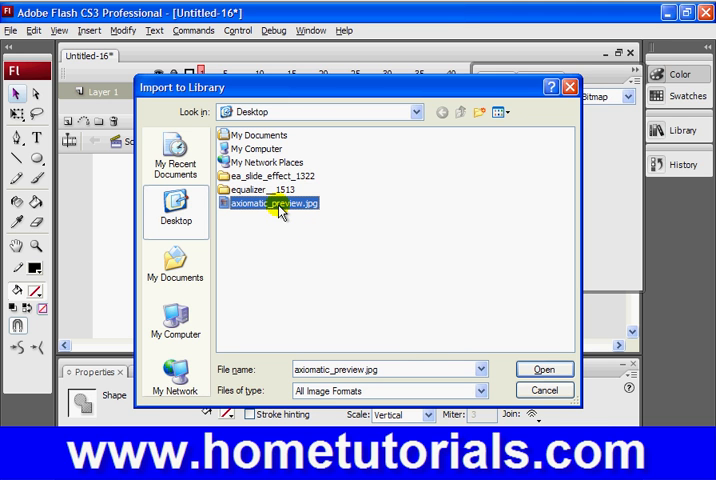
click(544, 369)
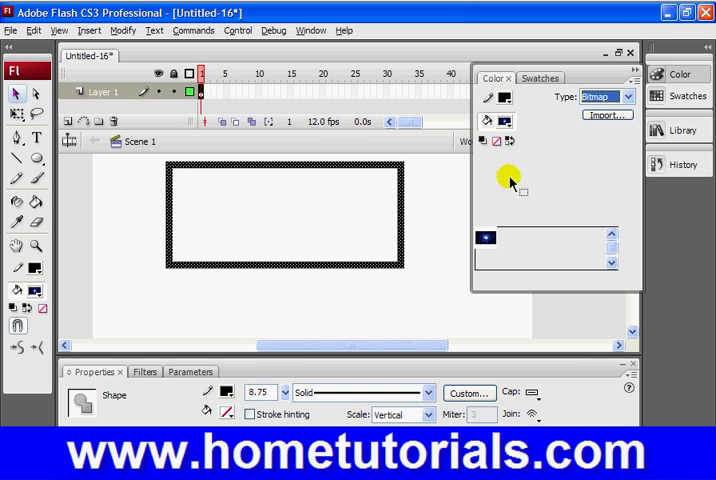
mouse_move(422, 210)
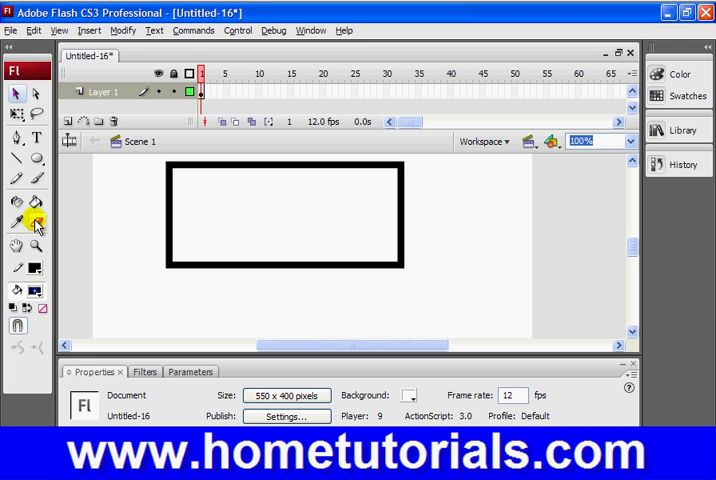
mouse_move(30, 204)
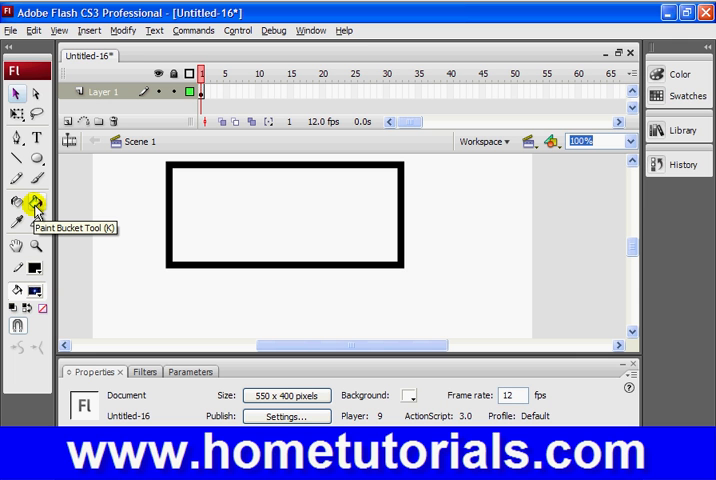
- Select the Paint Bucket Tool
click(33, 202)
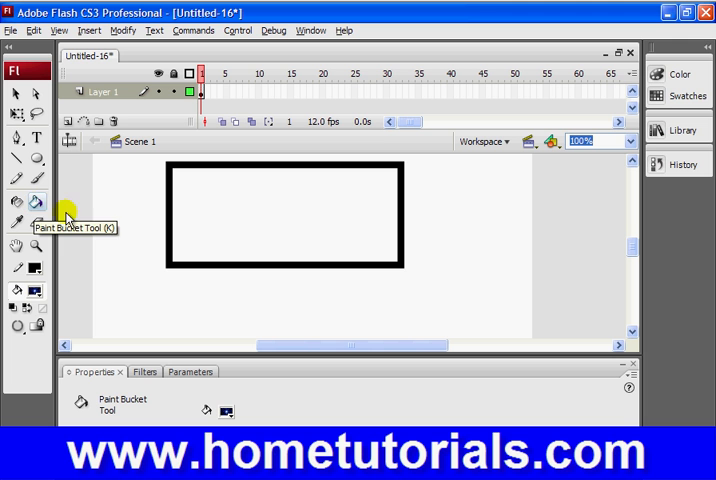
mouse_move(66, 291)
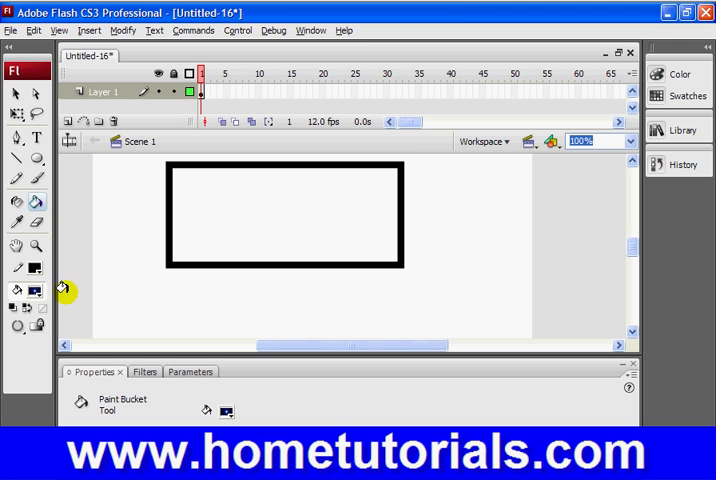
mouse_move(113, 293)
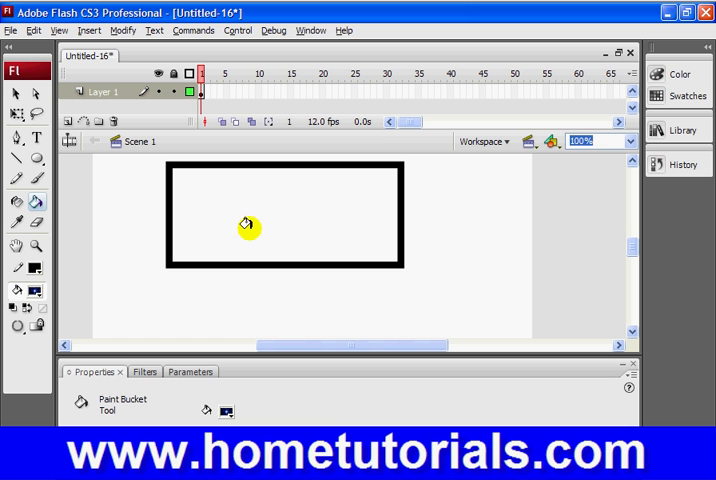
- Pour the imported bitmap into the rectangle's interior, then select the whole filled shape
click(248, 228)
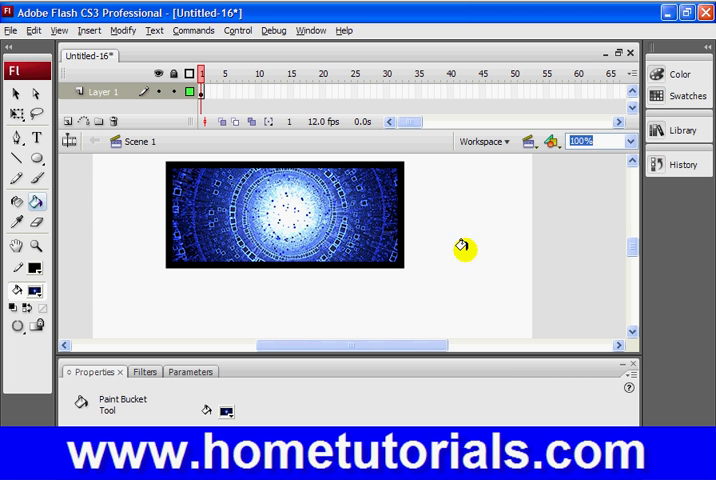
mouse_move(461, 199)
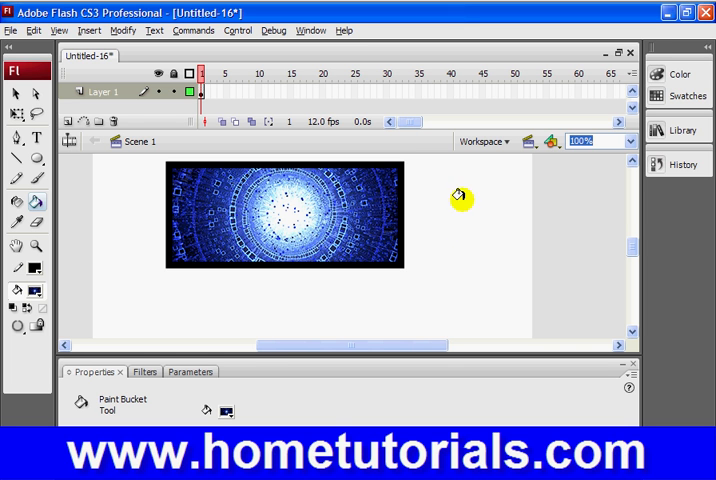
mouse_move(374, 203)
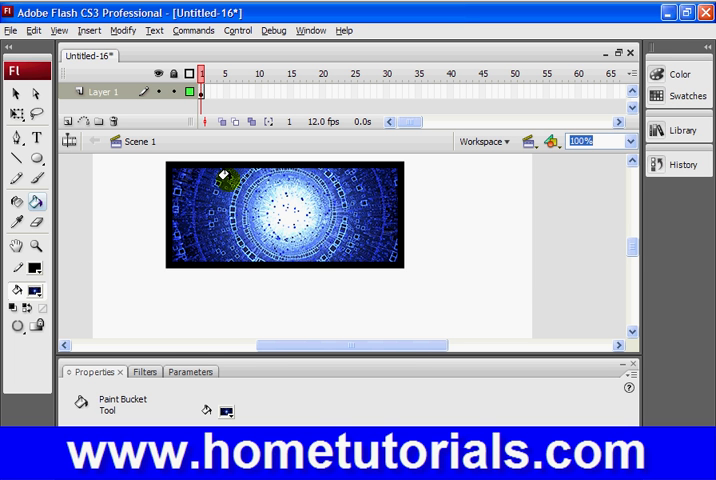
click(31, 292)
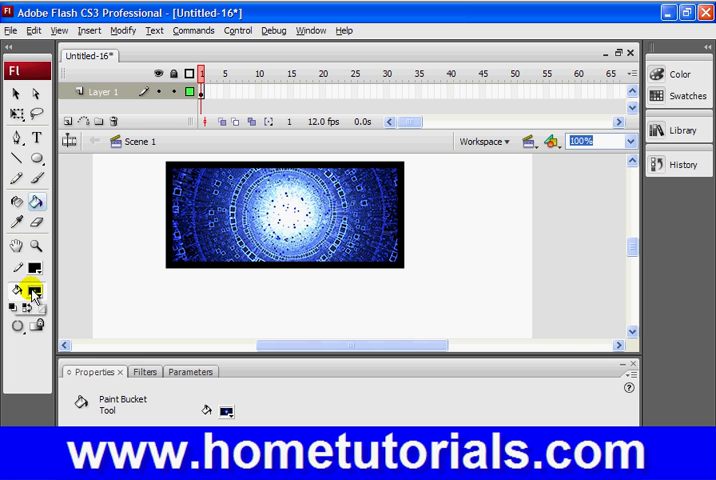
mouse_move(32, 293)
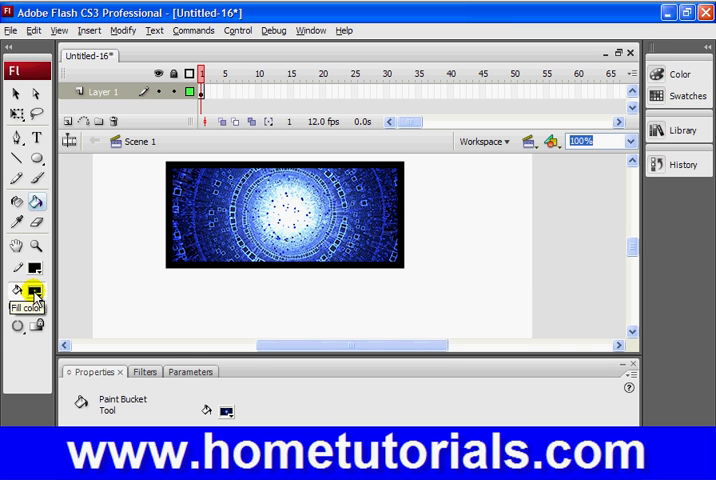
mouse_move(37, 305)
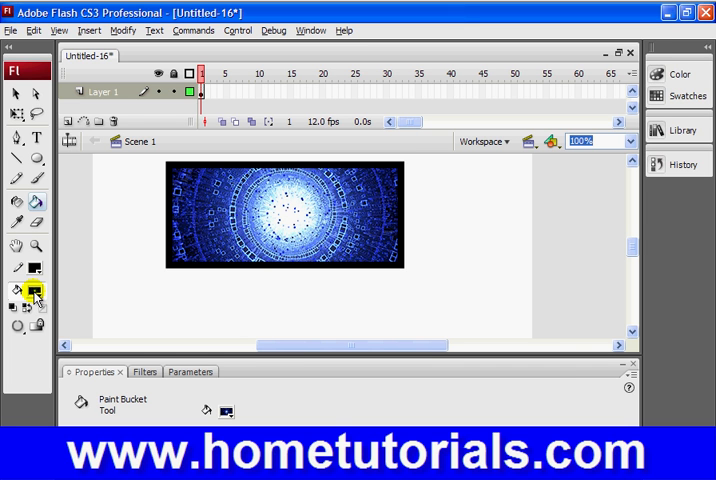
mouse_move(405, 211)
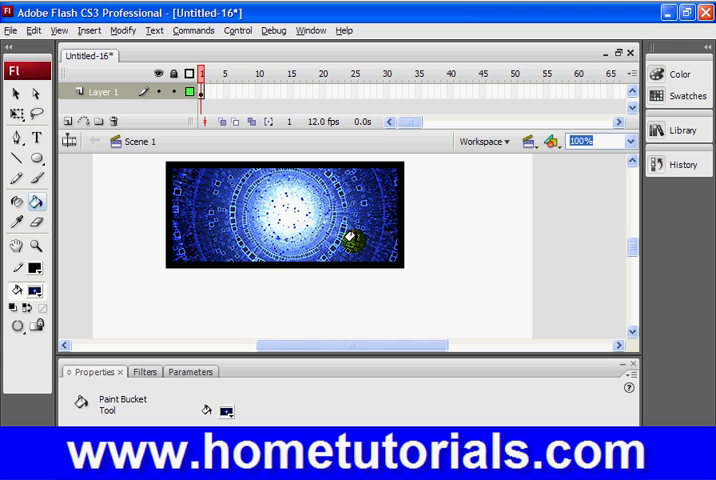
click(18, 105)
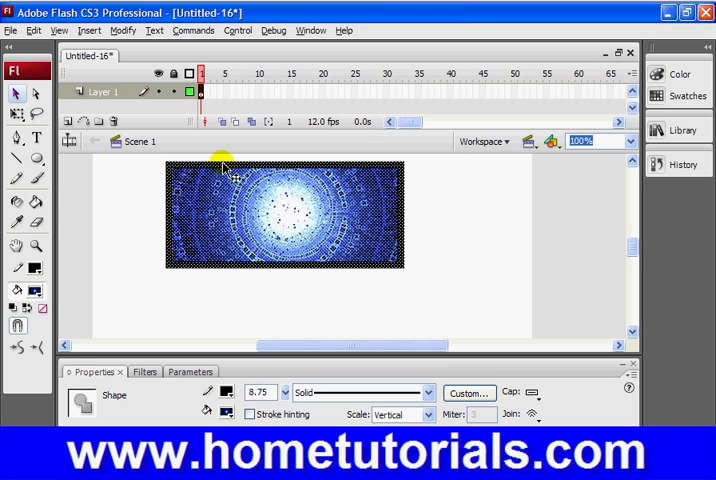
- Switch to the Free Transform tool on the selected bitmap-filled rectangle
click(19, 107)
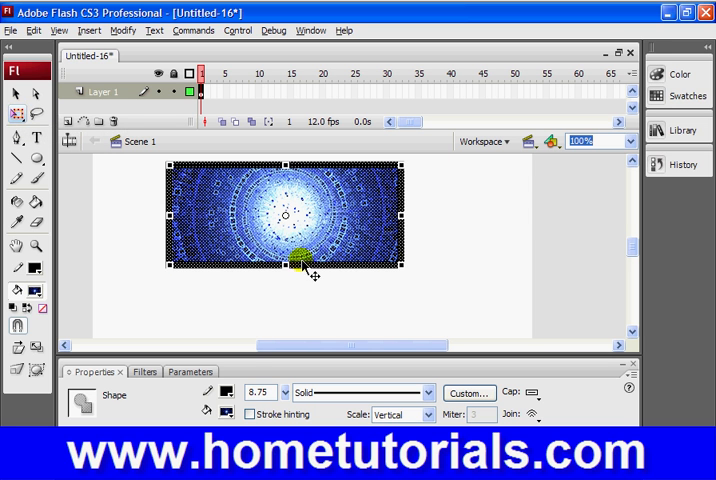
mouse_move(372, 280)
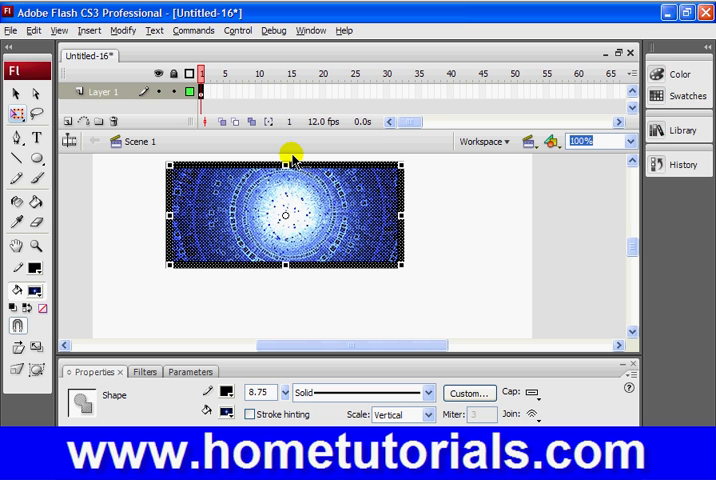
mouse_move(275, 303)
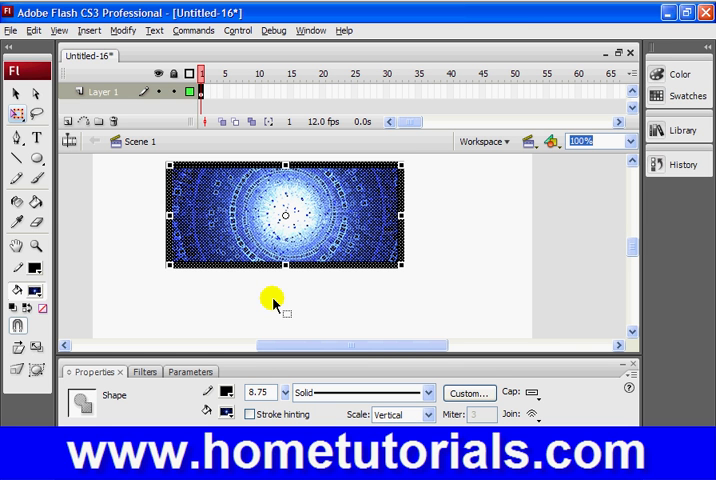
mouse_move(401, 272)
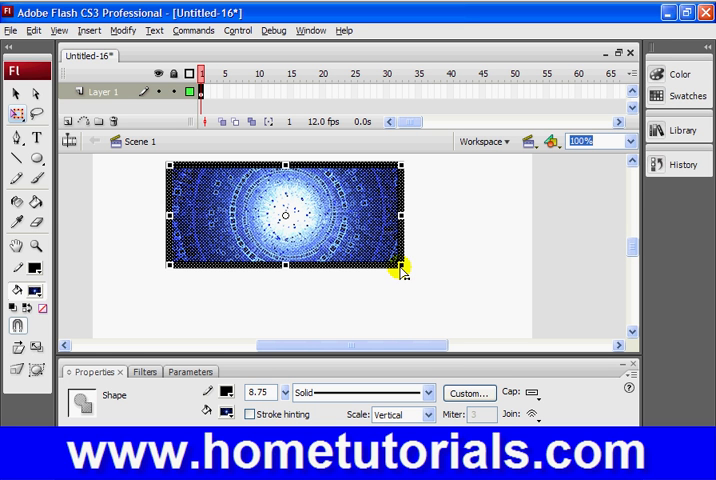
mouse_move(380, 277)
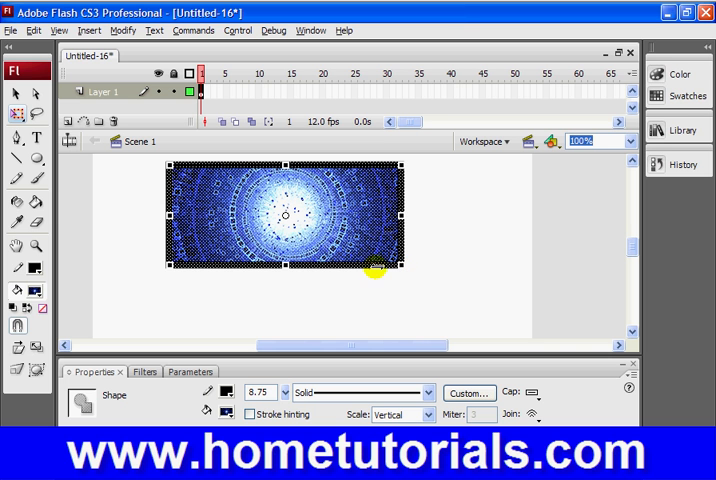
mouse_move(413, 200)
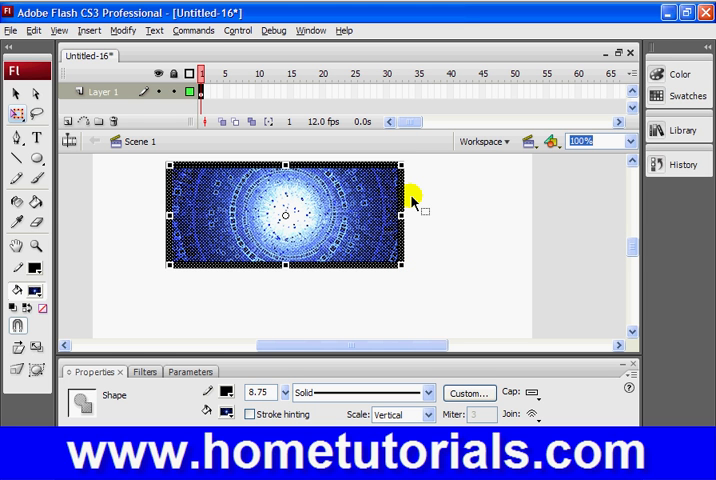
mouse_move(435, 265)
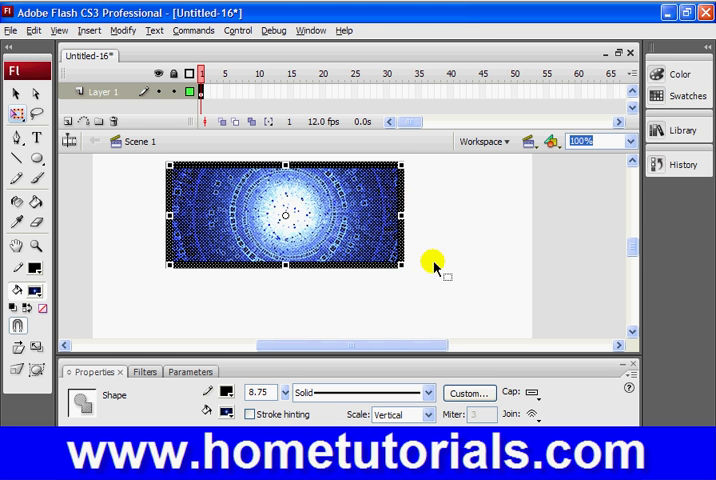
mouse_move(405, 168)
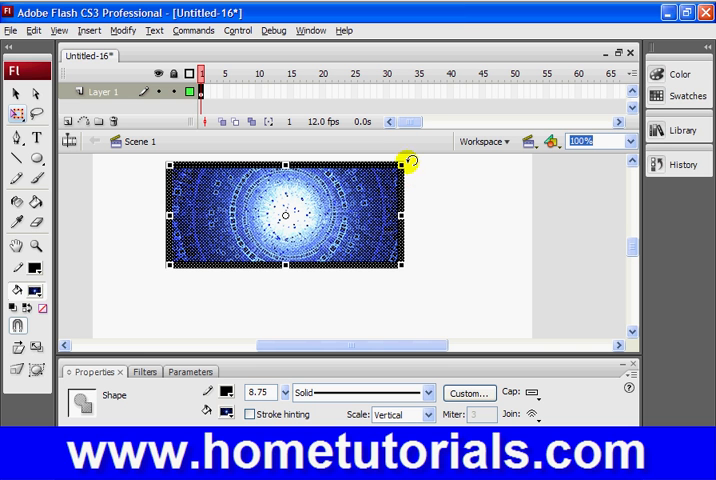
mouse_move(293, 277)
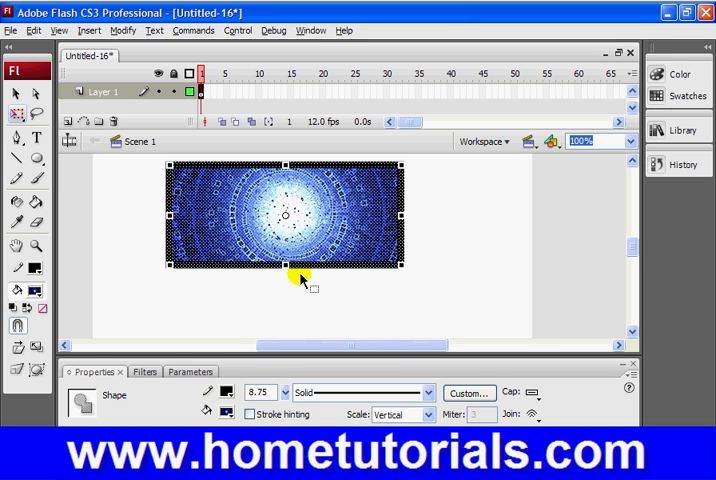
mouse_move(168, 270)
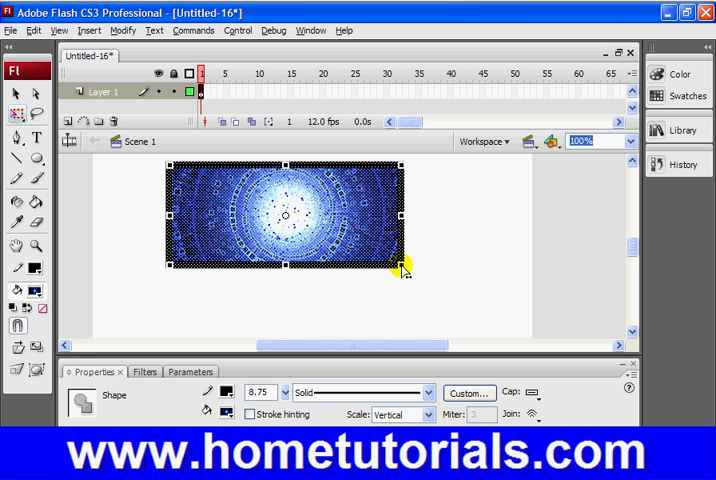
drag(403, 268, 357, 273)
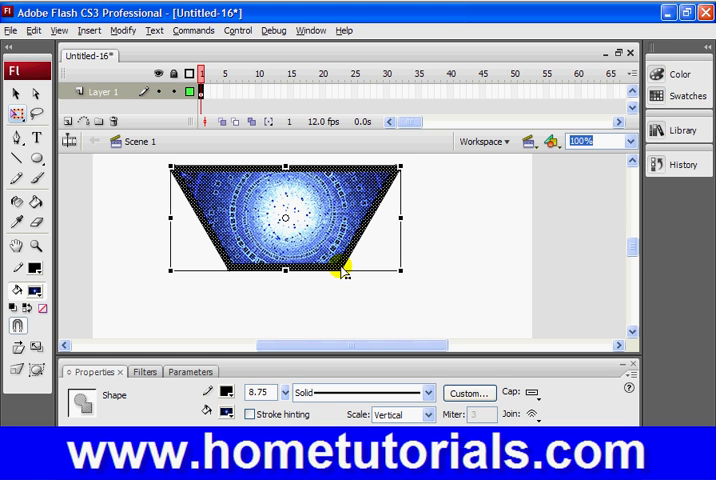
click(519, 220)
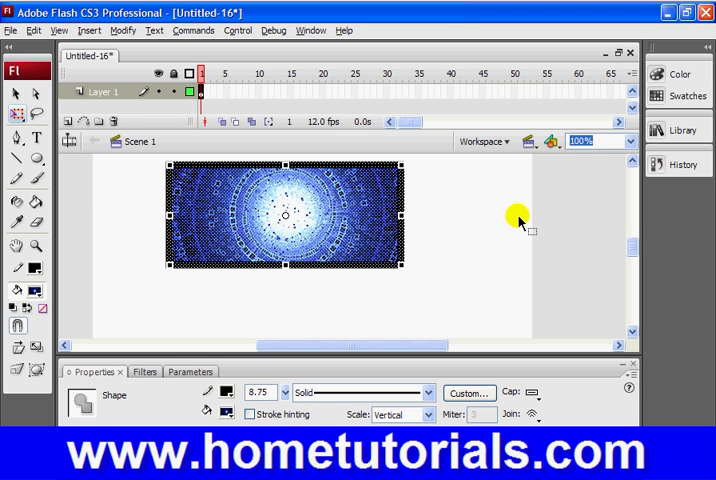
mouse_move(447, 185)
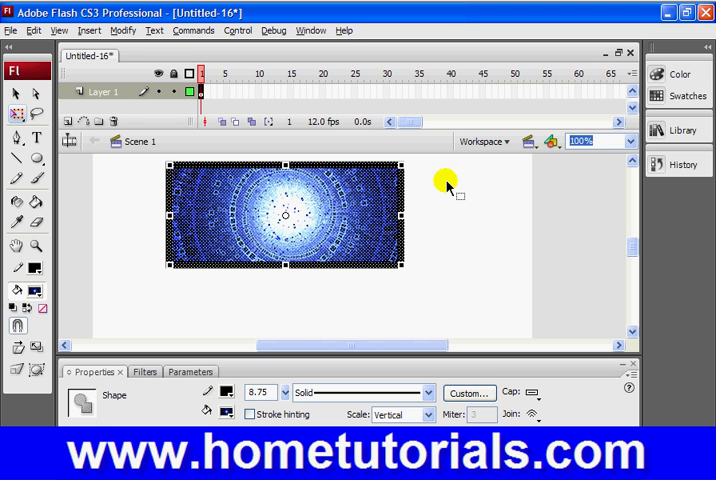
mouse_move(398, 170)
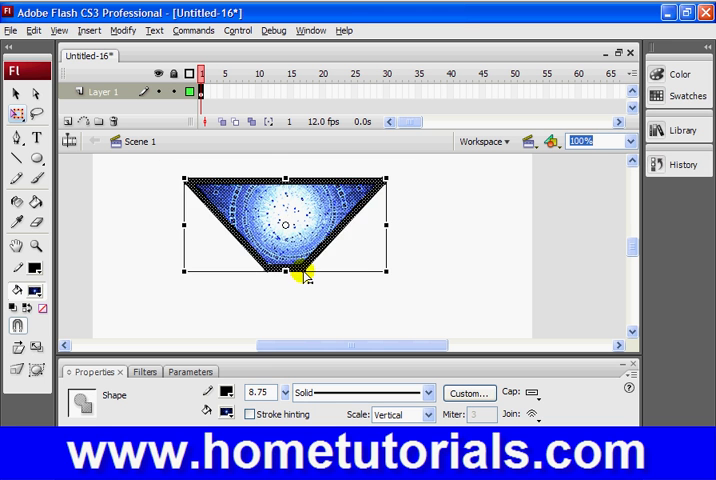
mouse_move(463, 231)
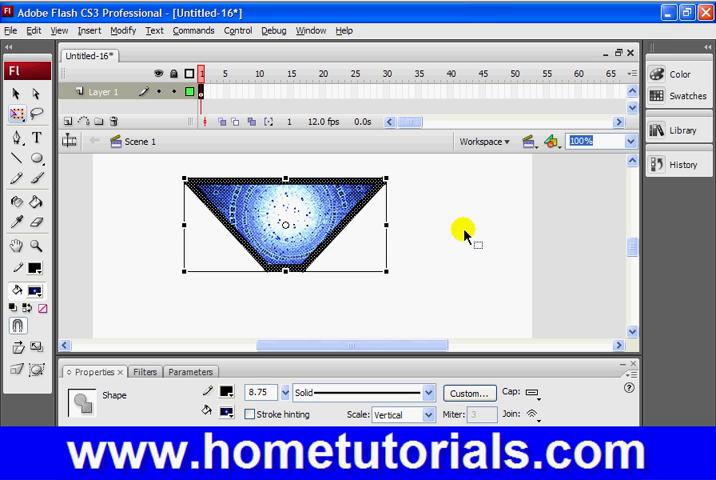
- Deselect the tapered triangle by clicking empty stage
click(463, 230)
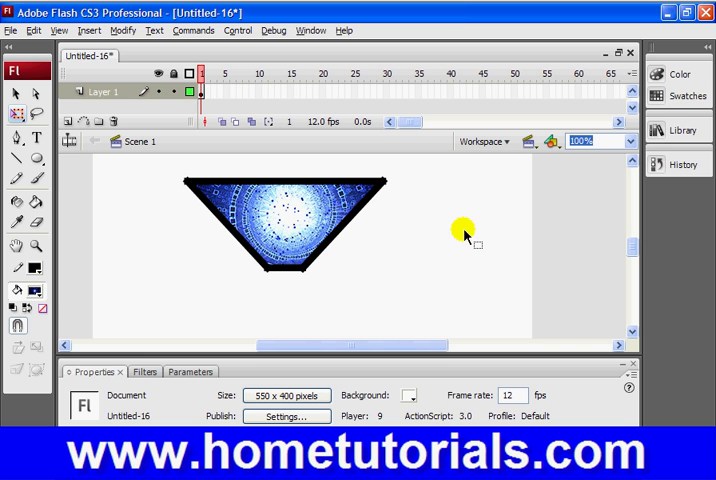
mouse_move(238, 170)
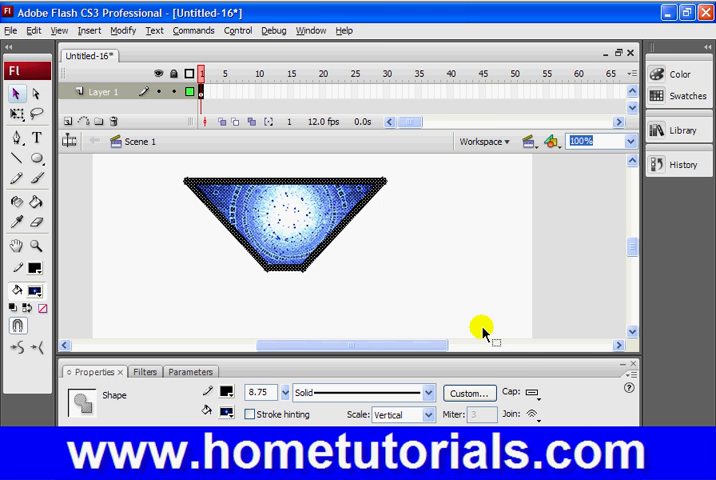
- Set the triangle border's join style to Round
click(535, 414)
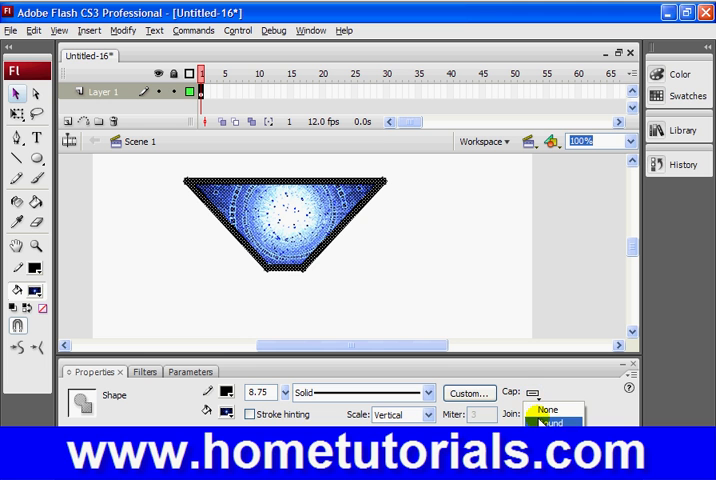
click(550, 411)
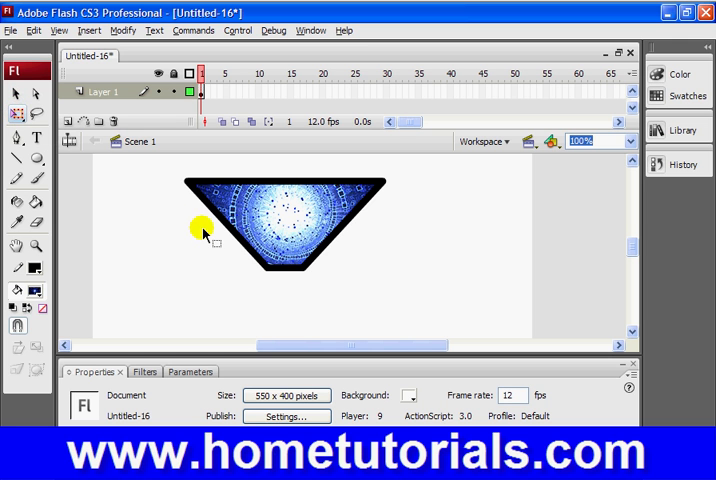
mouse_move(240, 262)
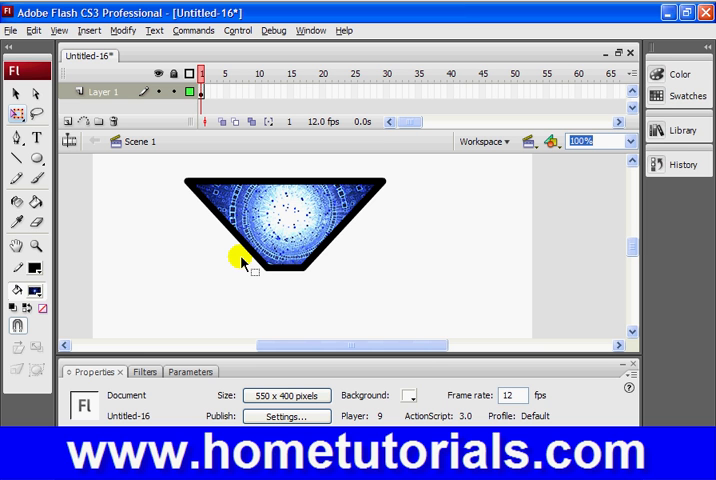
mouse_move(240, 254)
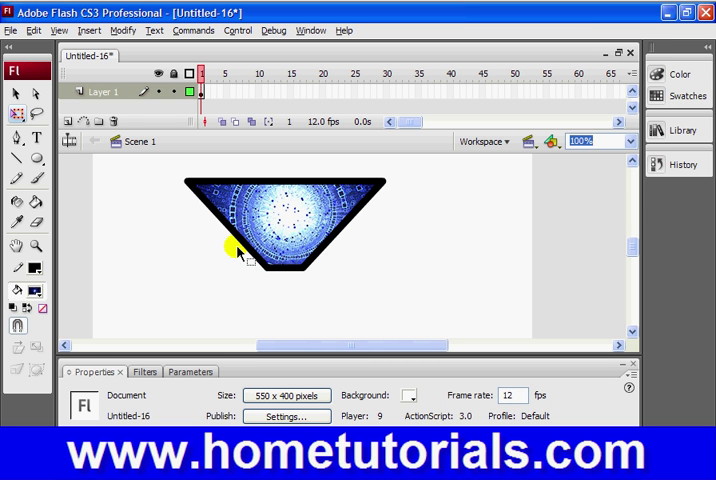
- Marquee-select the narrow bottom tip of the glass shape
drag(237, 248, 347, 295)
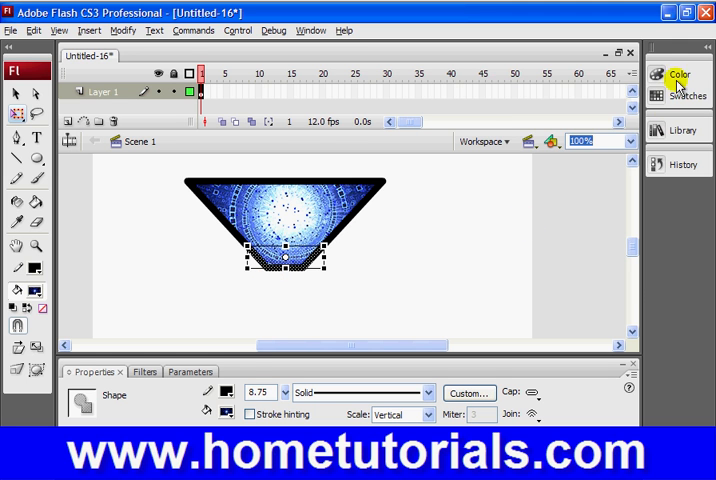
- Collapse the Color panel, deselect the stage, and reselect the glass's grey bottom tip
click(677, 78)
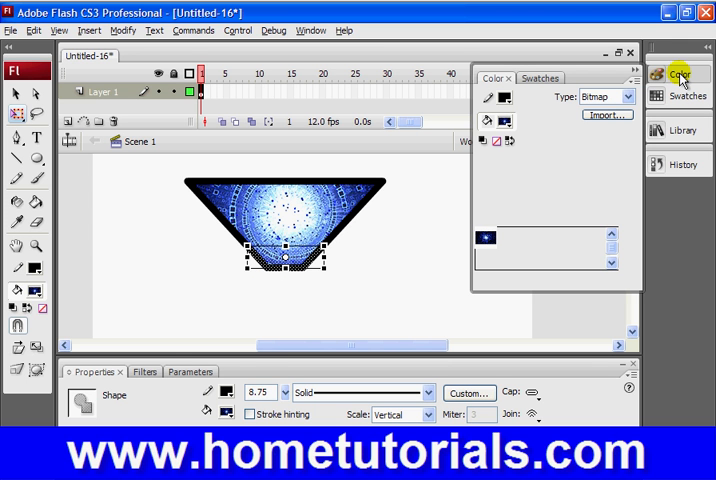
mouse_move(512, 170)
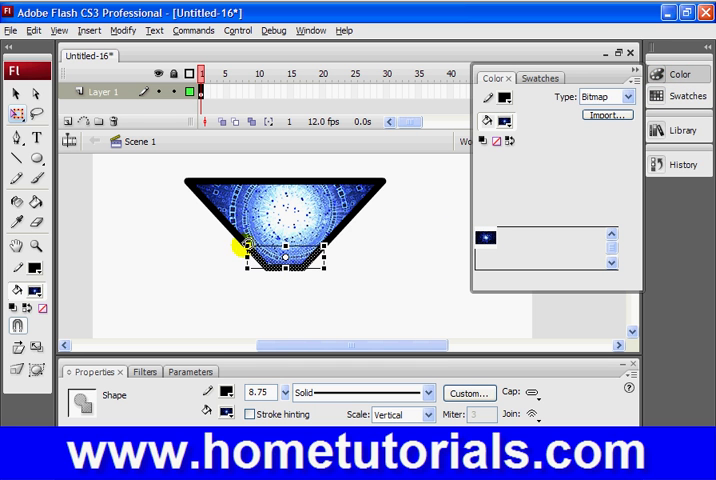
mouse_move(348, 262)
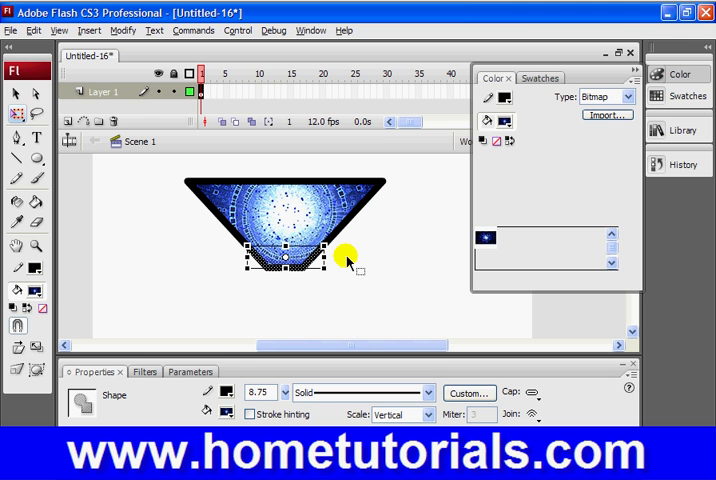
mouse_move(310, 270)
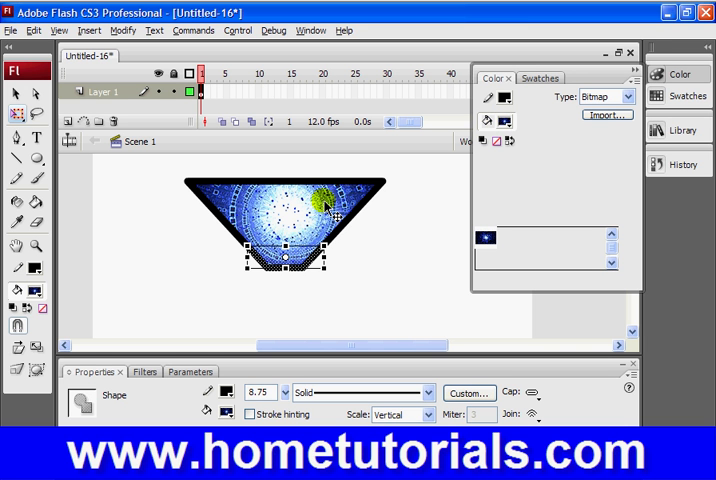
mouse_move(437, 181)
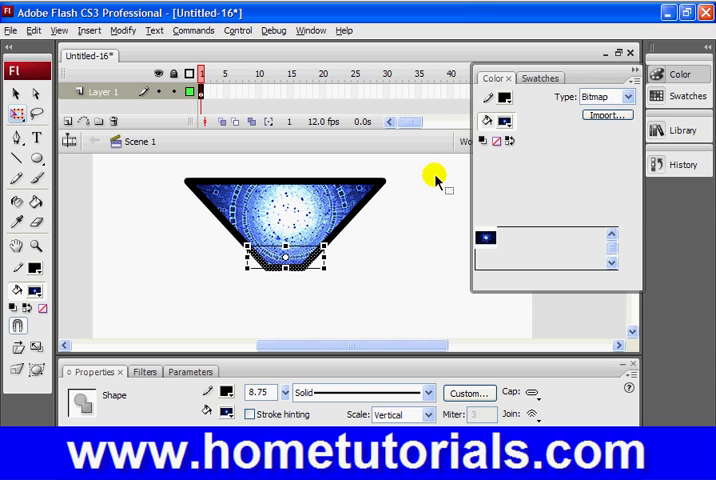
click(508, 121)
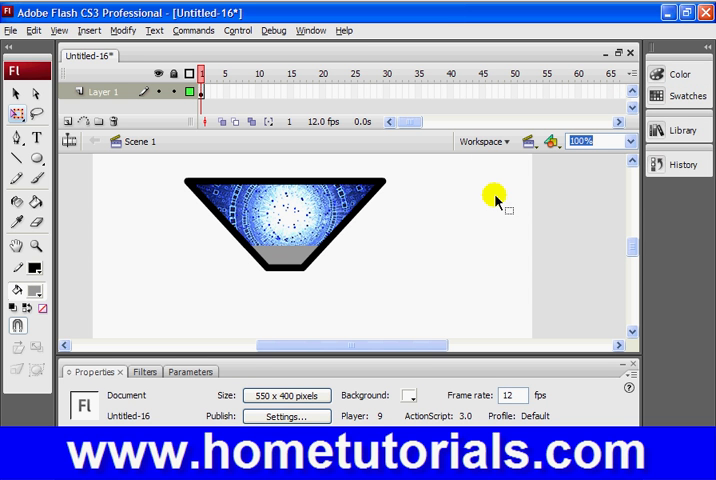
click(287, 263)
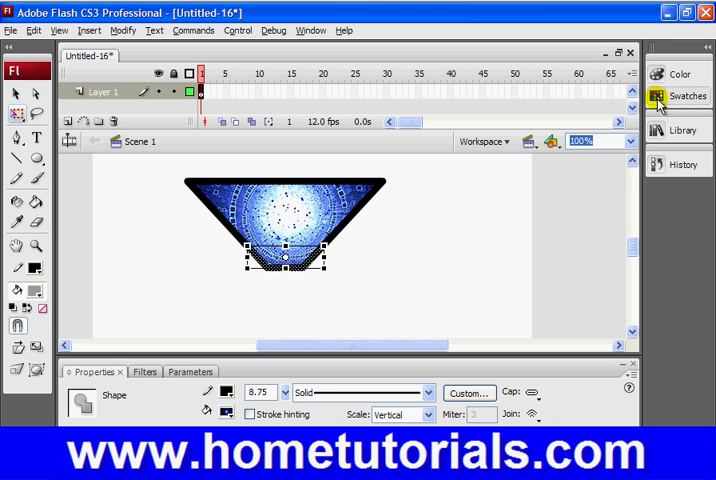
- Give the bottom tip's outline a stroke colour and set its type to a linear gradient
click(682, 74)
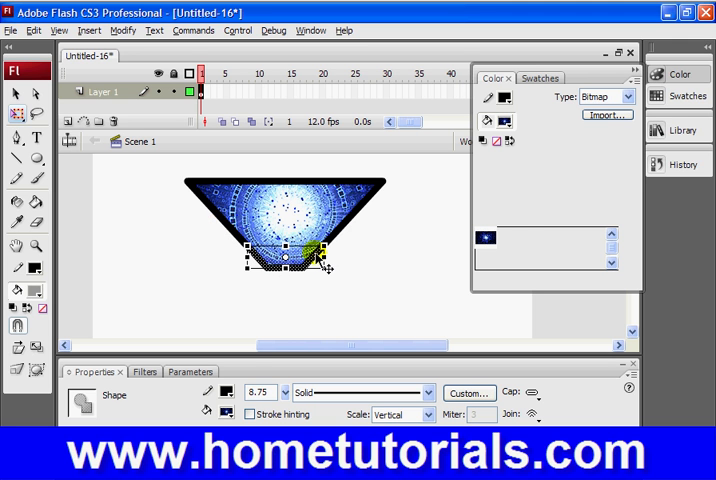
mouse_move(525, 233)
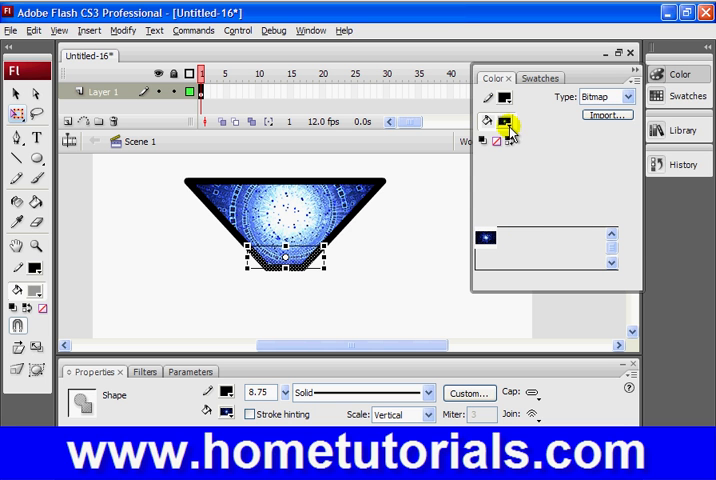
click(503, 125)
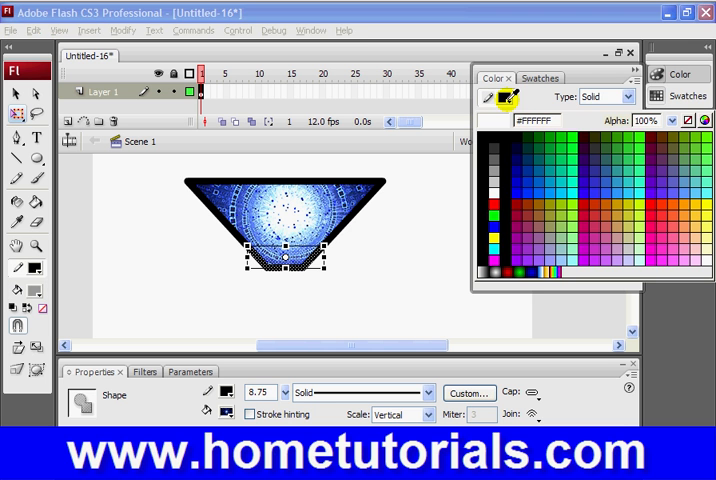
click(629, 104)
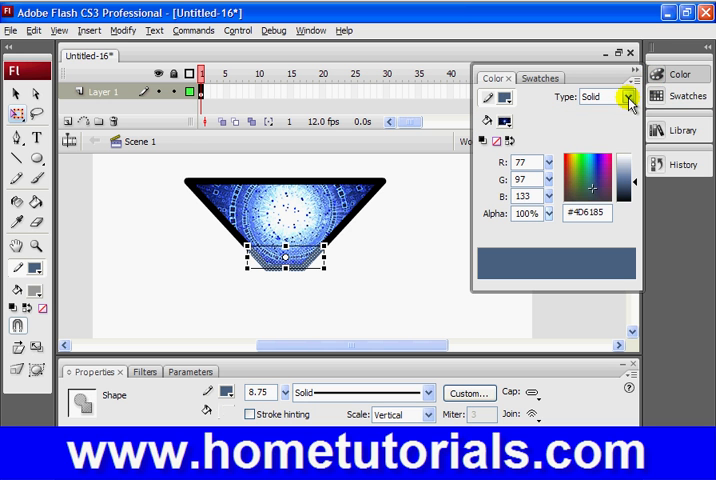
click(630, 97)
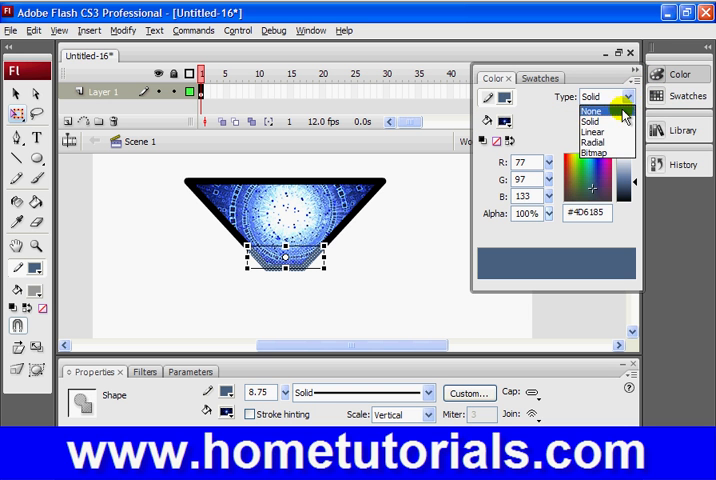
mouse_move(600, 147)
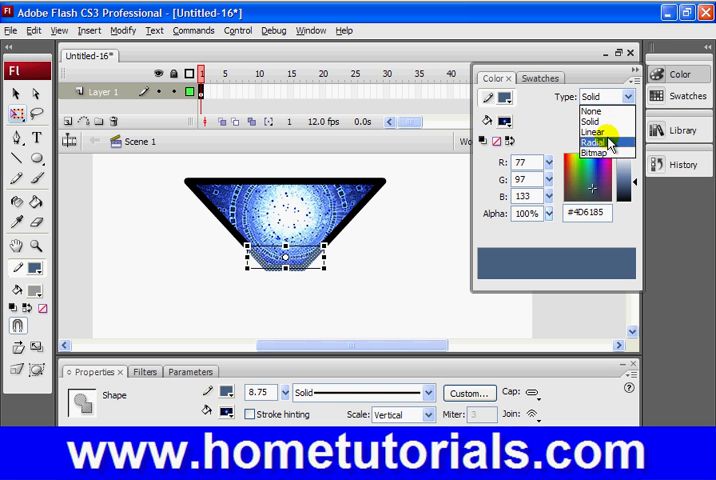
click(592, 131)
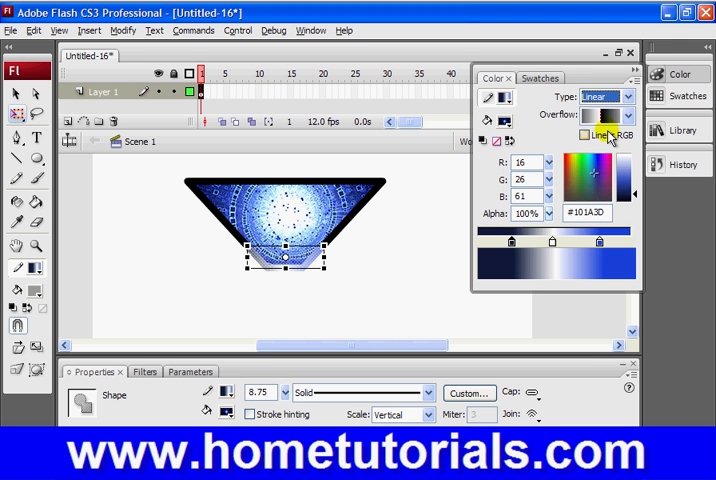
mouse_move(580, 305)
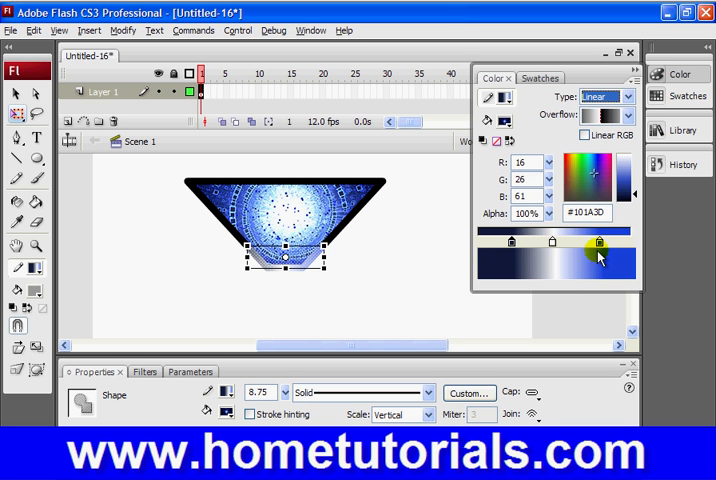
click(628, 96)
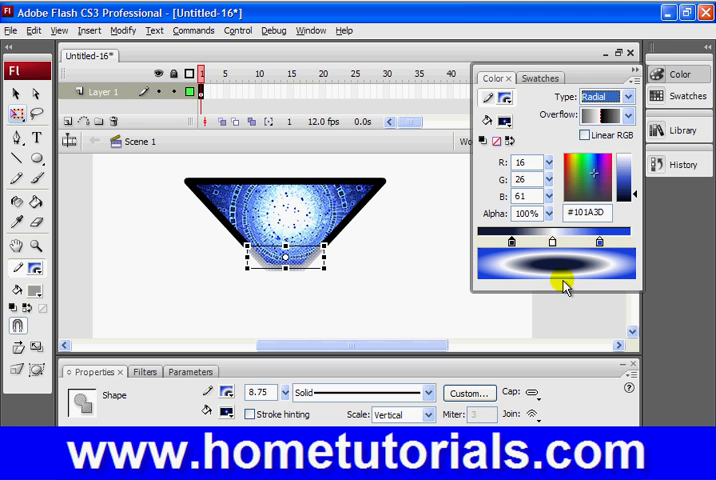
mouse_move(522, 272)
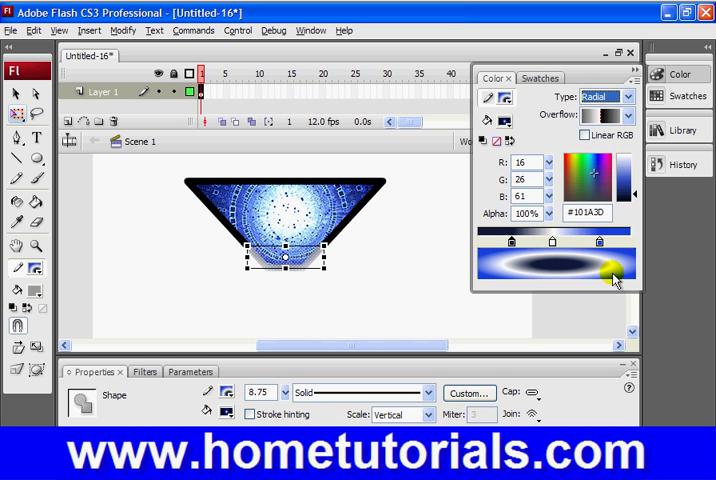
drag(610, 270, 490, 270)
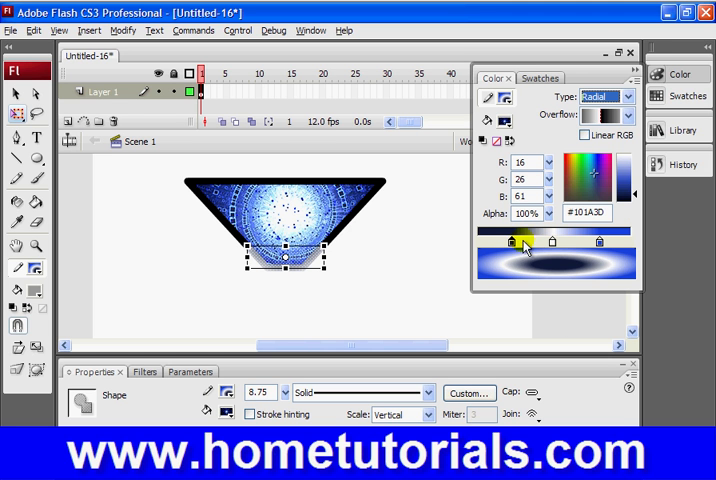
drag(525, 242, 553, 242)
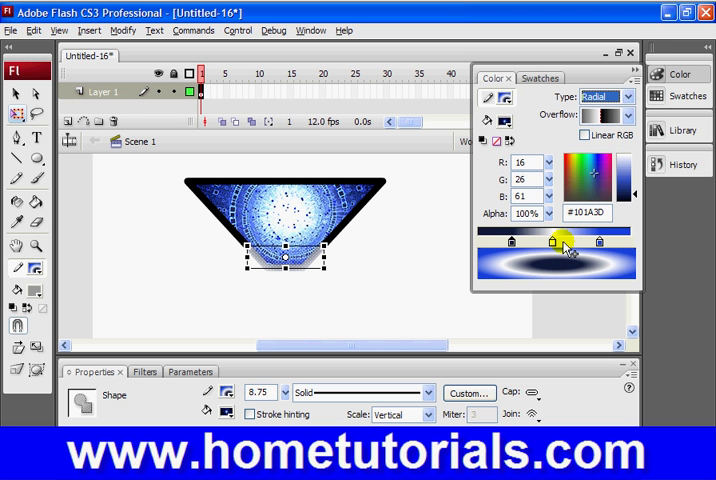
click(625, 97)
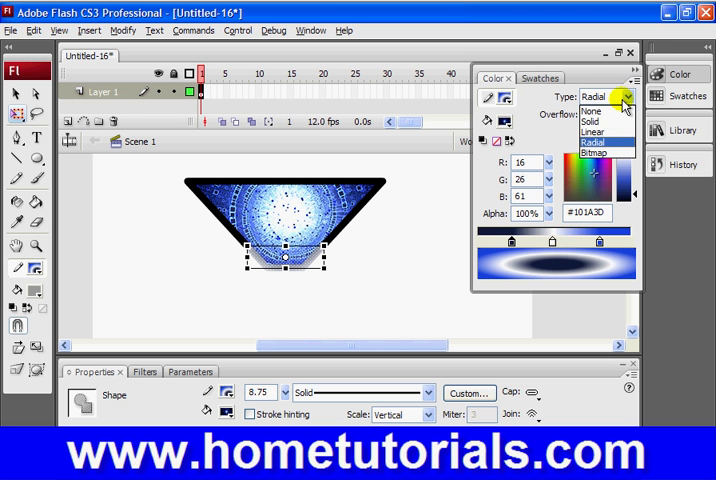
click(594, 132)
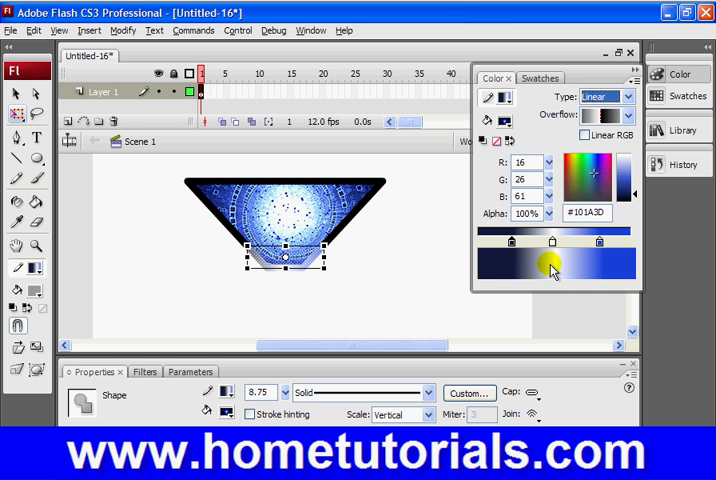
mouse_move(558, 280)
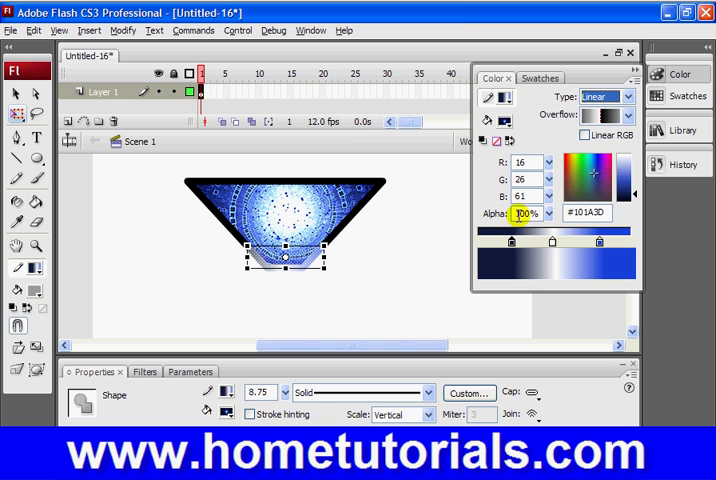
- Change the gradient's right blue pointer to dark navy #101A3D
click(513, 243)
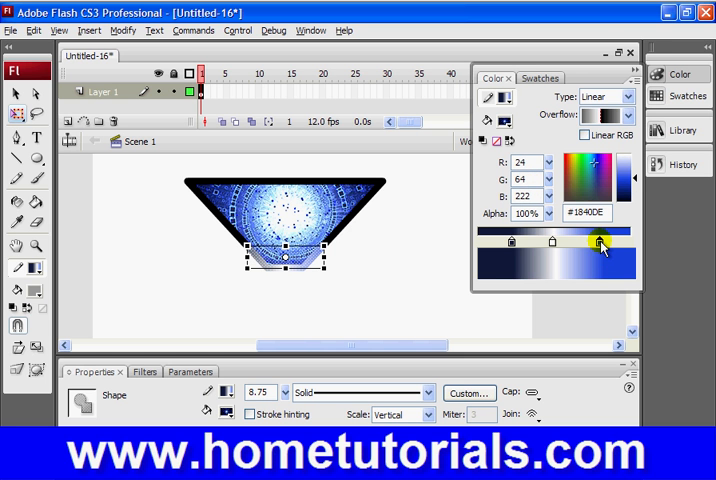
triple_click(528, 163)
text(16)
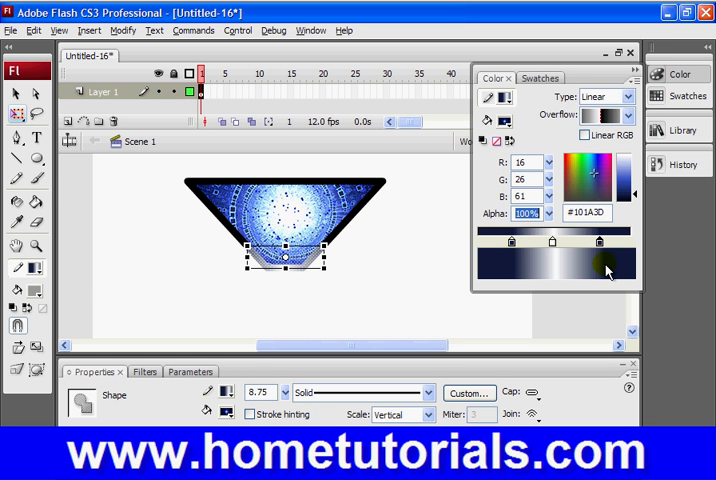
mouse_move(632, 208)
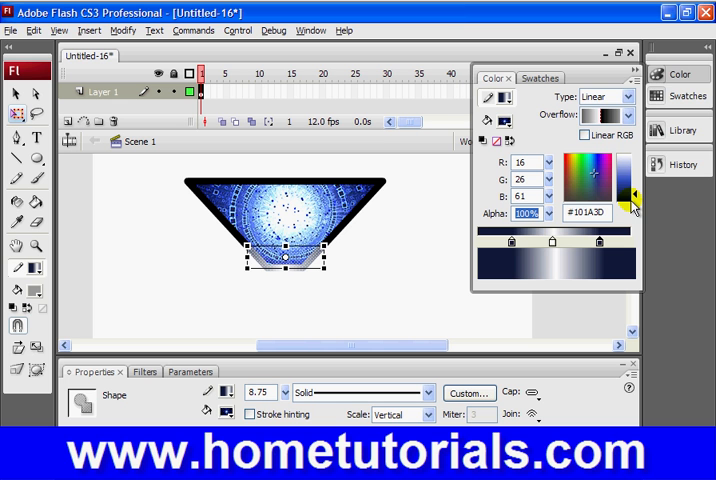